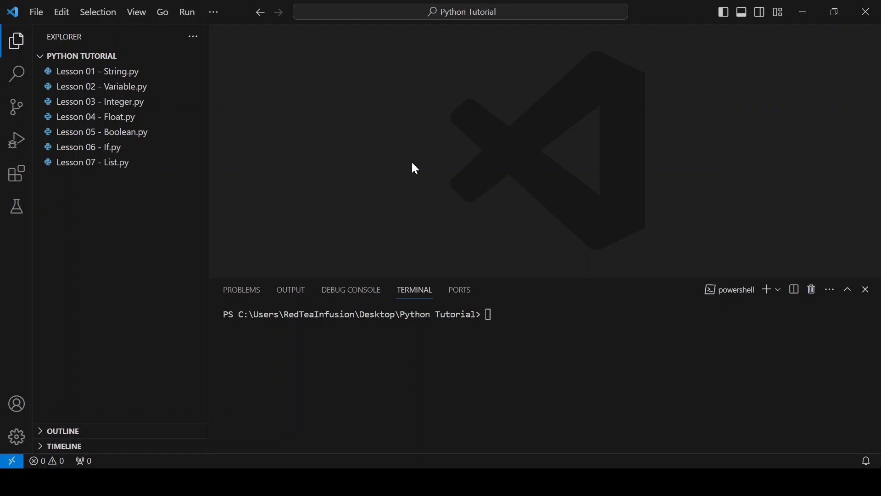
pyautogui.moveTo(150, 57)
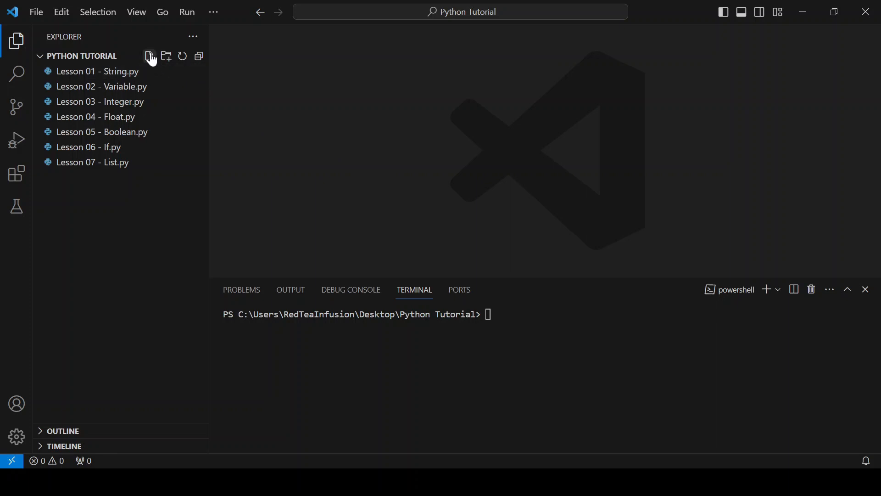
# Step: Create a new file named 'Lesson 08 - For.py' in the Python Tutorial folder
pyautogui.click(150, 56)
pyautogui.write('Lesson 08 - F')
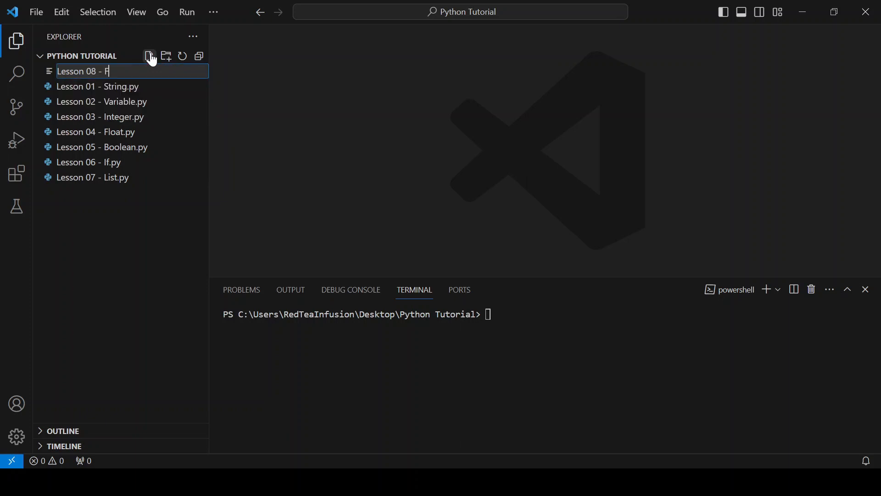
pyautogui.write('or.py')
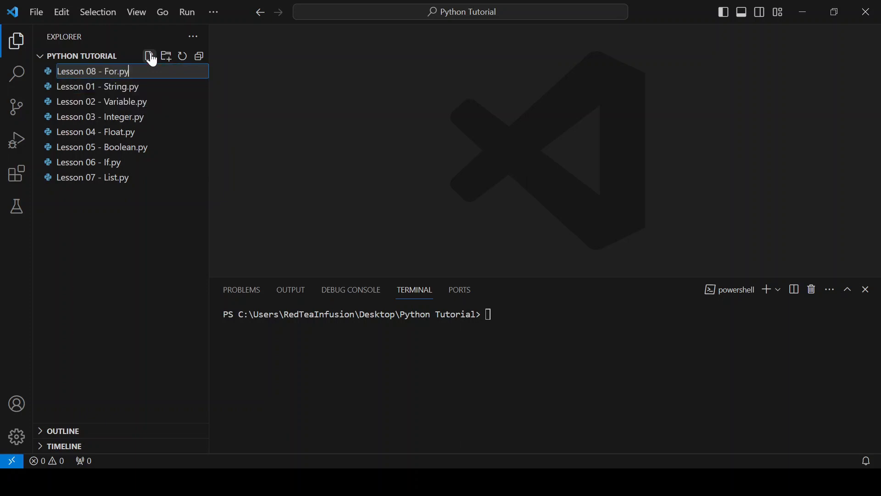
pyautogui.press('Enter')
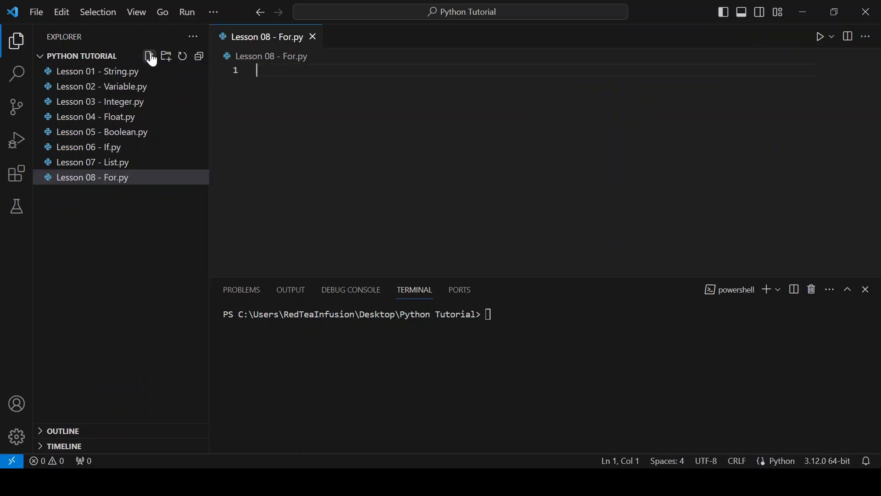
# Step: Write numbers = [0, 1, 2, 3] with print(numbers) and run it to output the list
pyautogui.write('number')
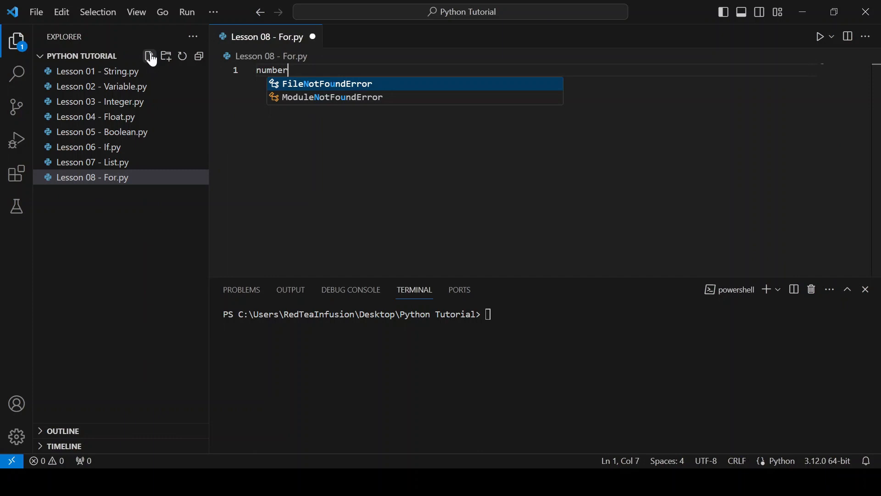
pyautogui.write('s =')
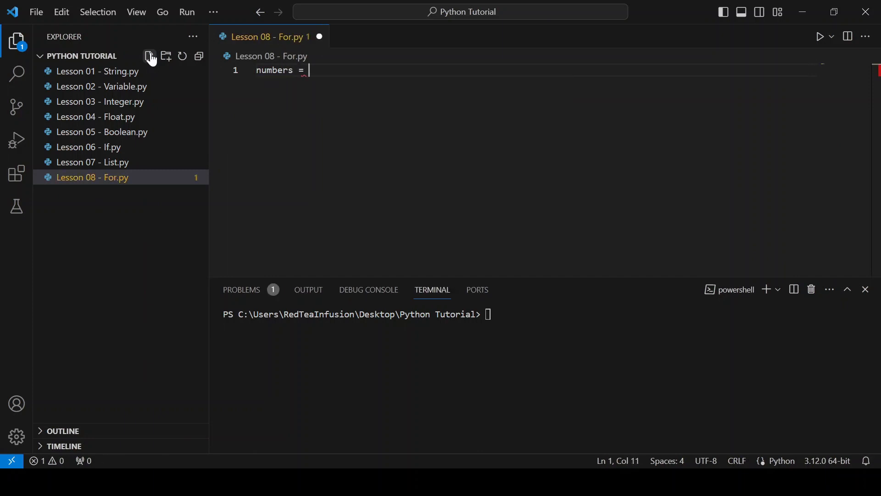
pyautogui.write('[0]')
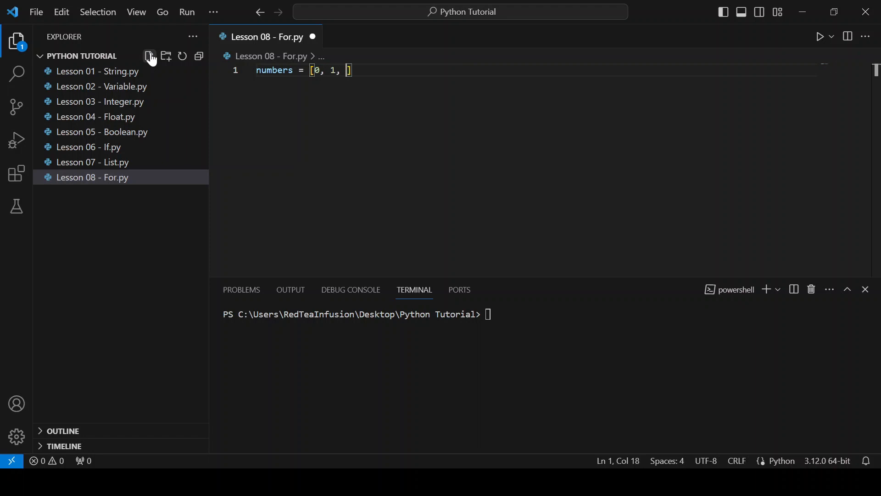
pyautogui.write('2, 3')
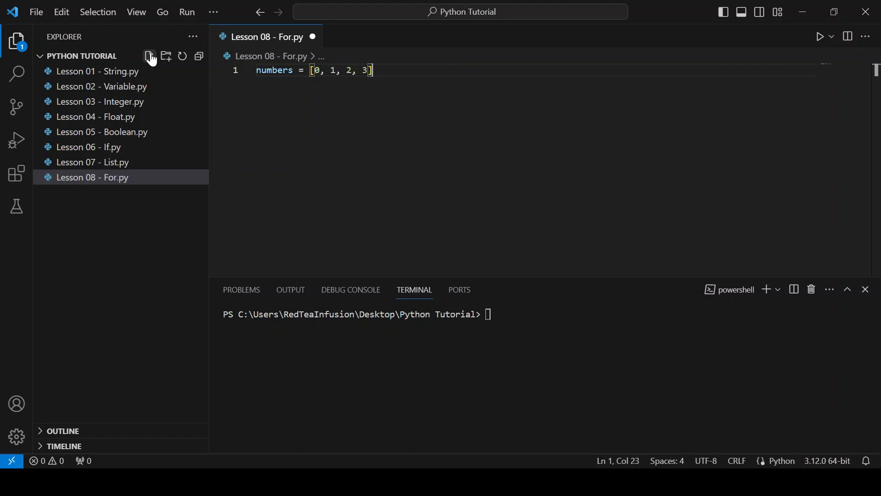
pyautogui.write('print(numbers')
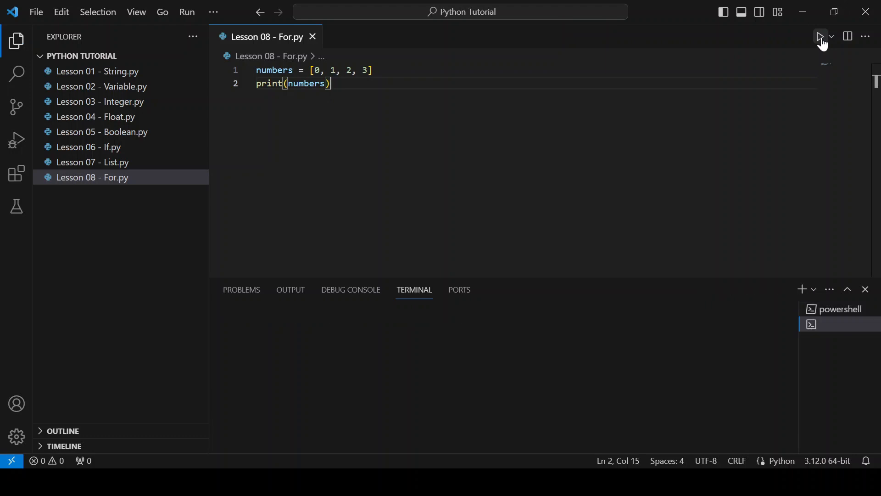
pyautogui.click(820, 36)
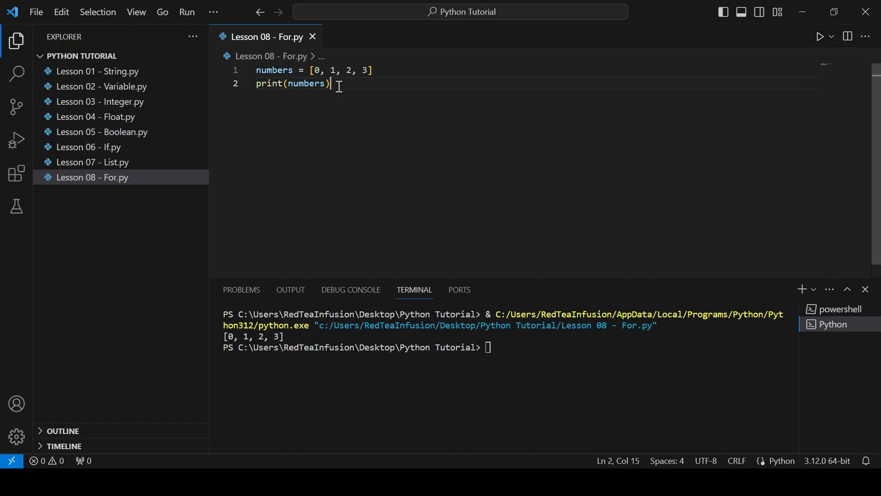
# Step: Add for n in numbers: print(n) and run it so 0, 1, 2, 3 print one per line
pyautogui.press('Enter')
pyautogui.write('pri')
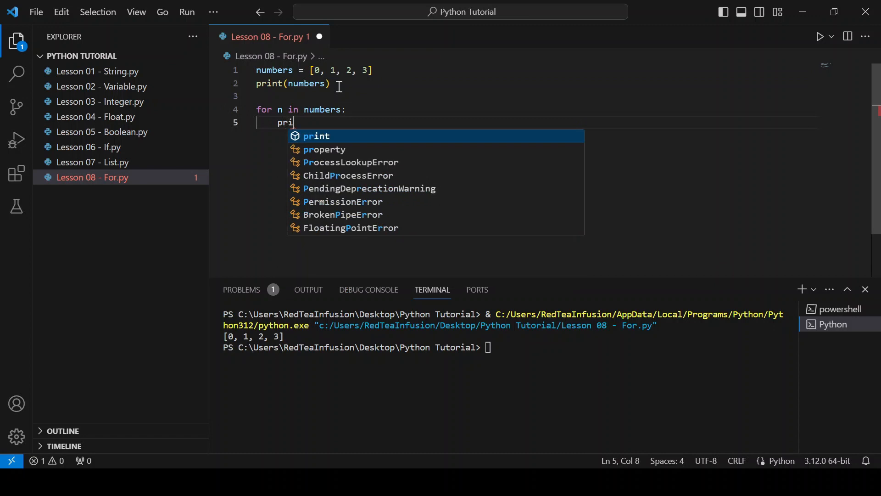
pyautogui.write('nt(n')
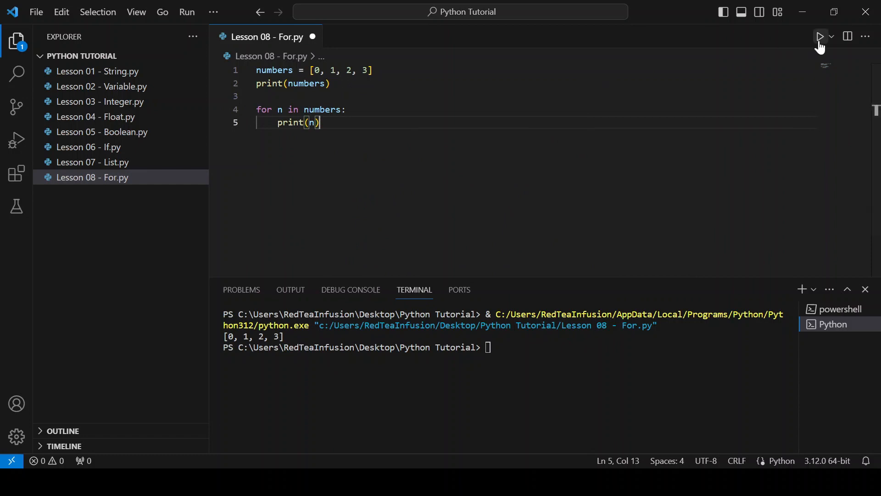
pyautogui.click(820, 37)
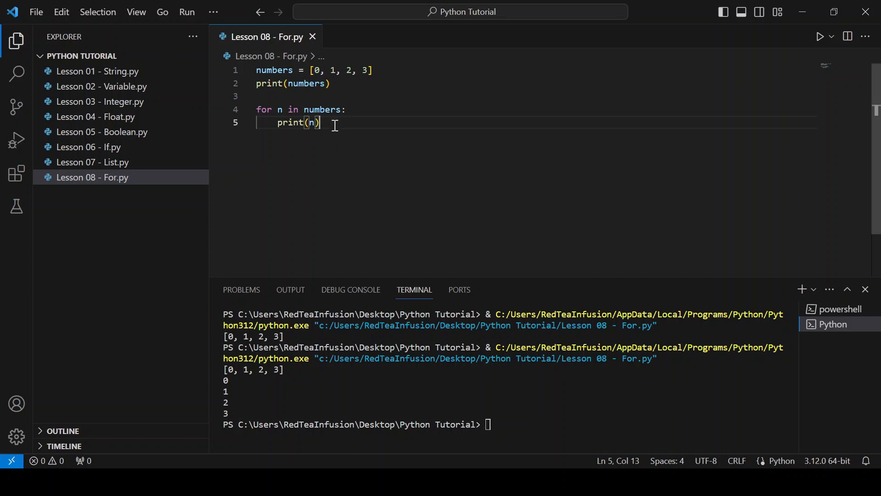
# Step: Add for i in range(10): print(i) and run it so 0 through 9 print
pyautogui.press('Enter')
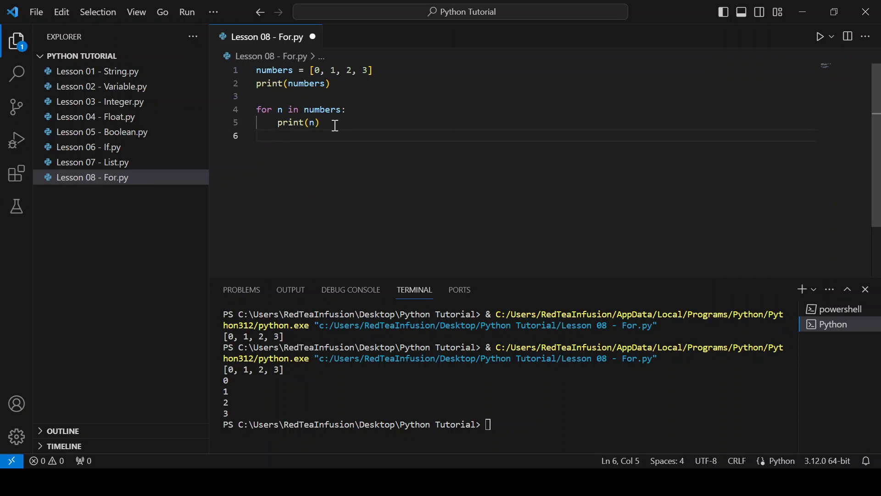
pyautogui.write('for i in rang')
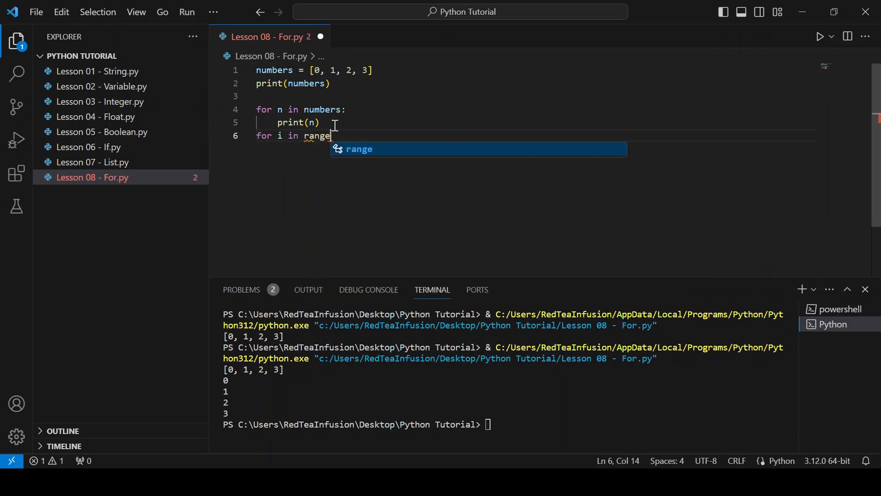
pyautogui.write('e')
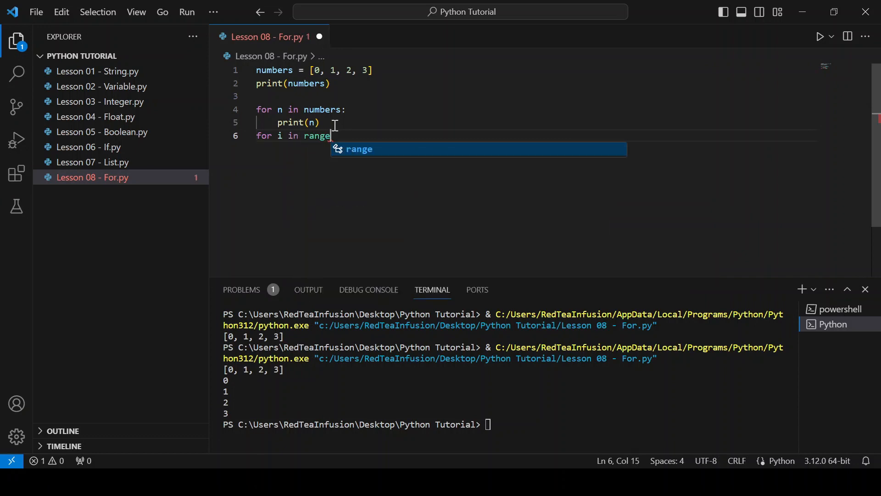
pyautogui.write('(10)')
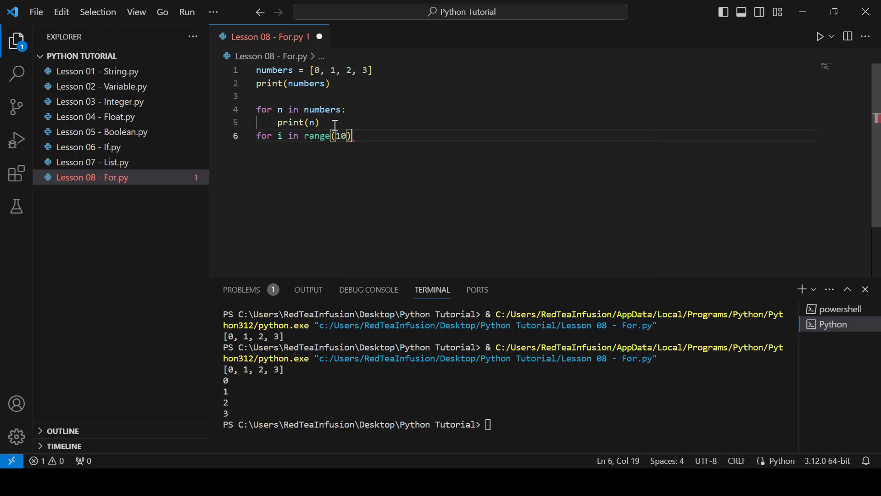
pyautogui.write(':')
pyautogui.write('print')
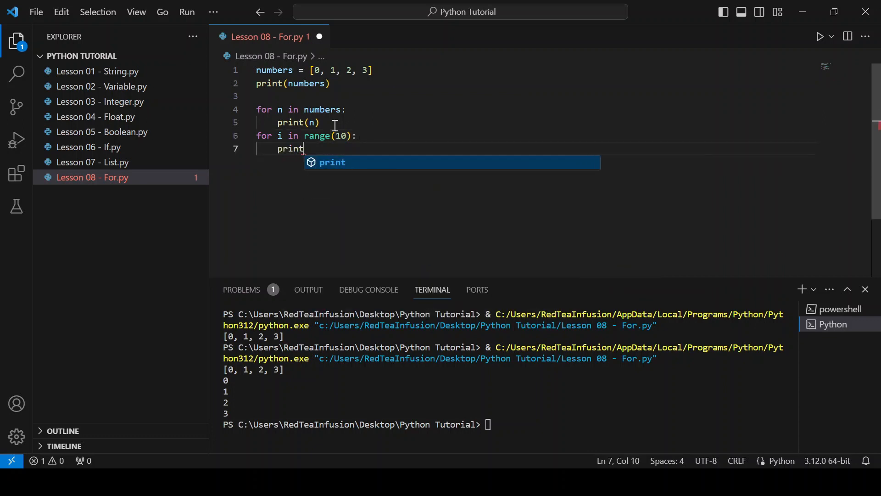
pyautogui.write('(i)')
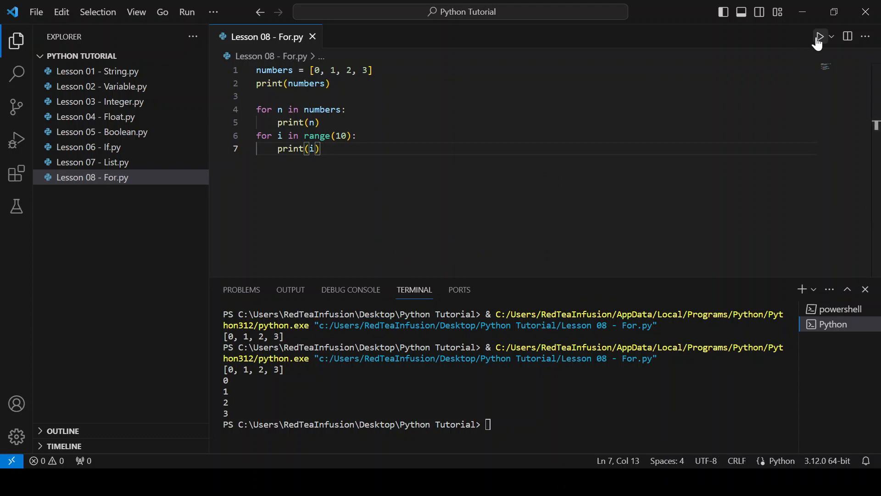
pyautogui.click(821, 37)
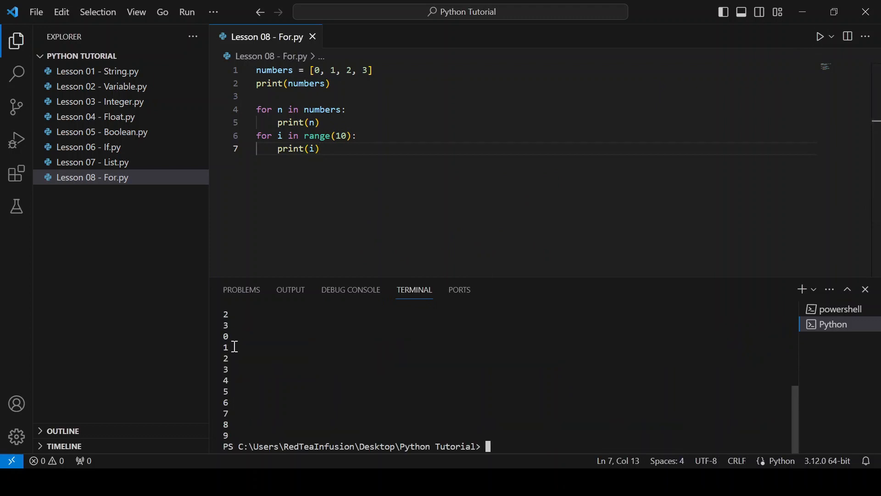
pyautogui.moveTo(234, 435)
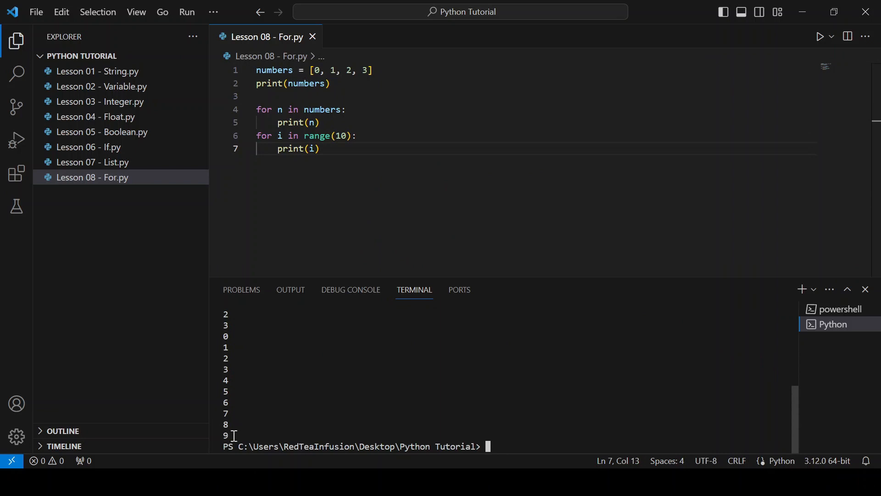
pyautogui.moveTo(319, 165)
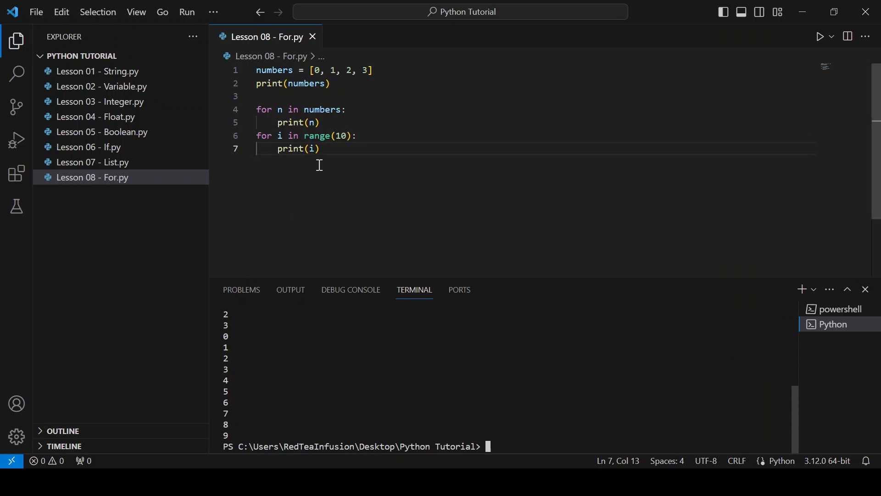
# Step: Define my_name = 'Red' after a blank line below the range loop
pyautogui.press('Enter')
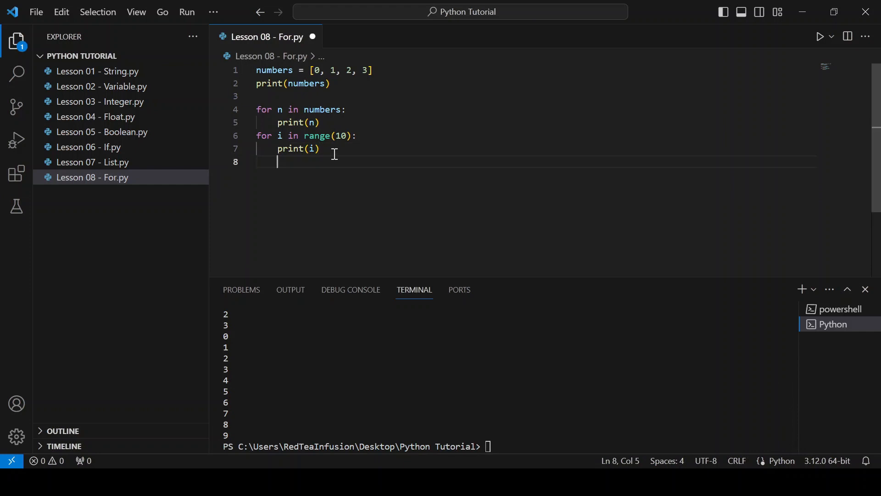
pyautogui.press('Enter')
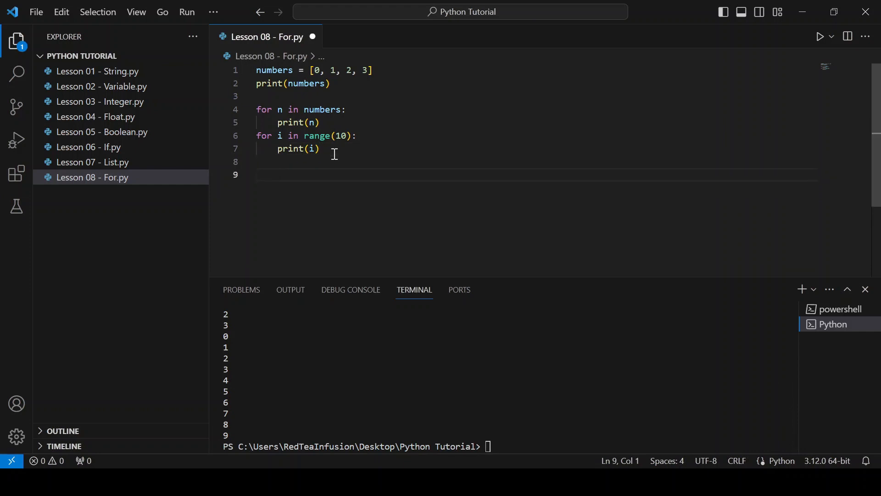
pyautogui.write('my_n')
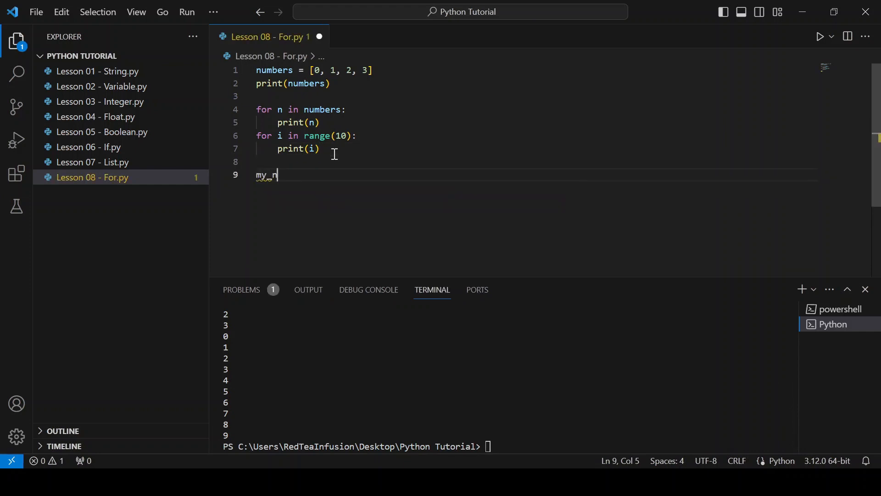
pyautogui.write('ame =')
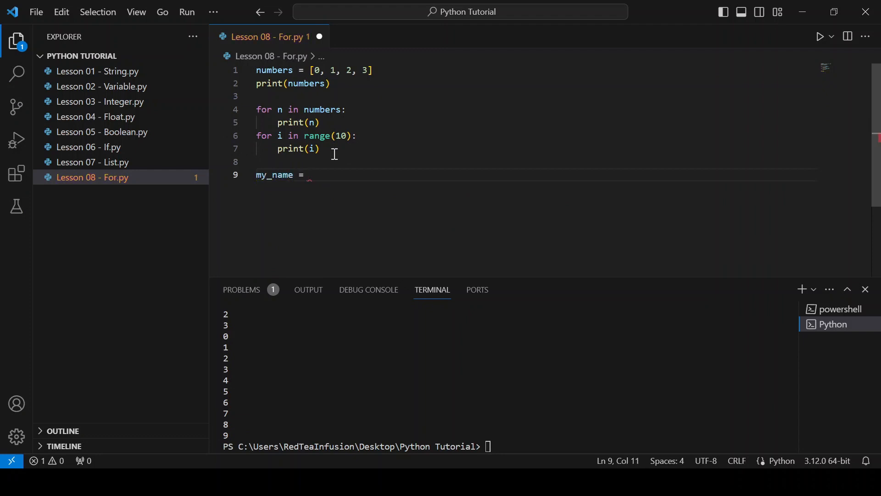
pyautogui.write("'Red'")
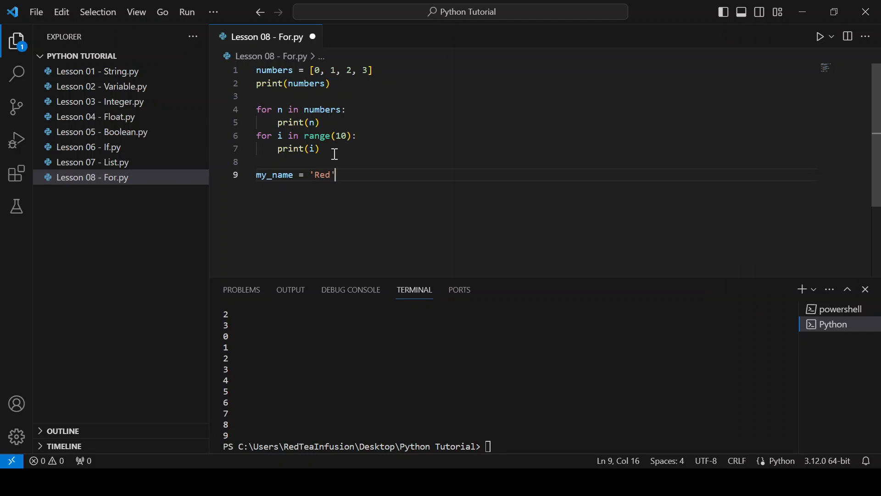
# Step: Add print(my_name[0]) and run the script so the output ends with R
pyautogui.press('Enter')
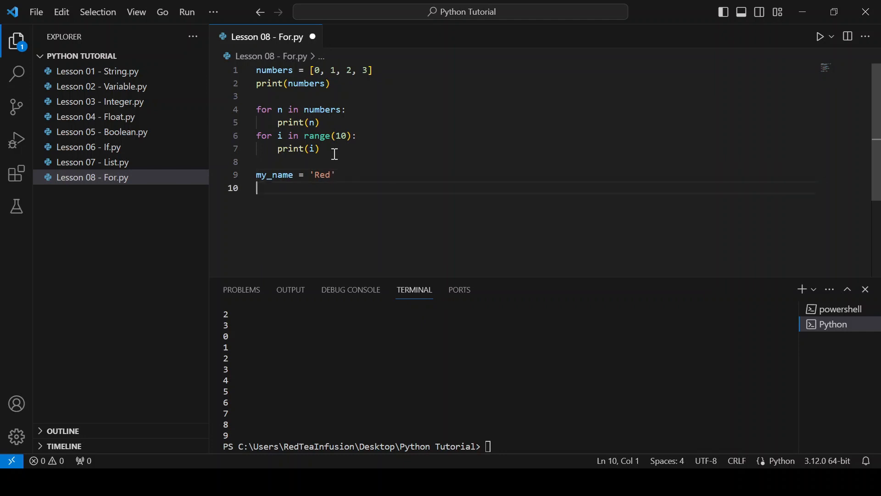
pyautogui.write('print(')
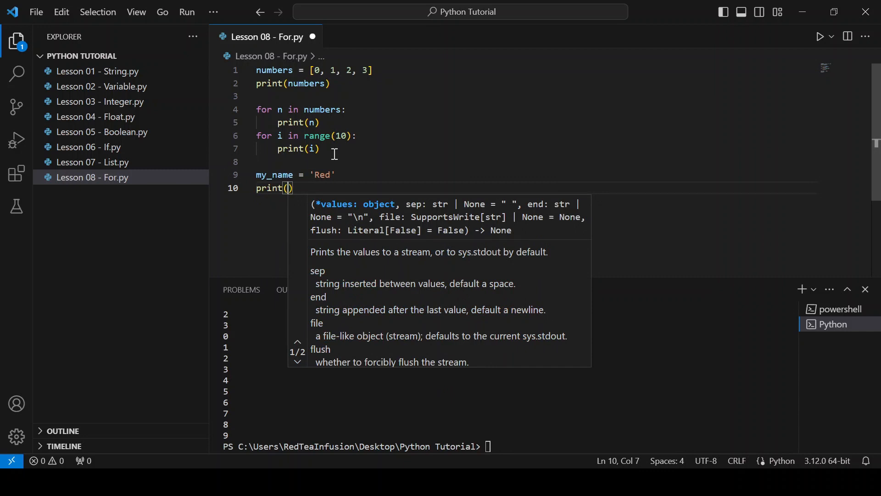
pyautogui.write('my_name')
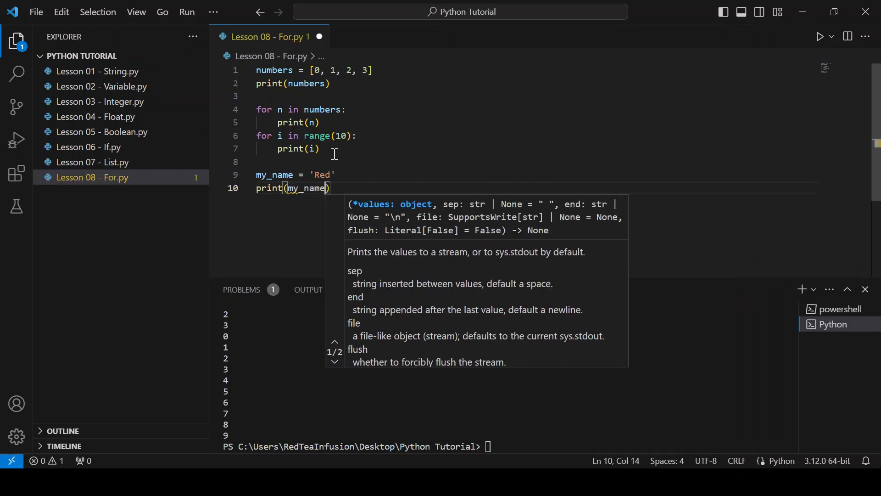
pyautogui.write('[0]')
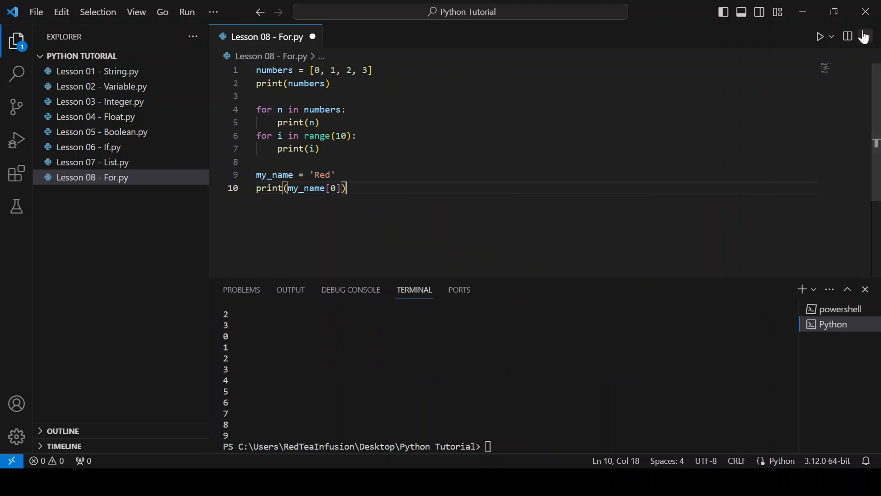
pyautogui.click(819, 36)
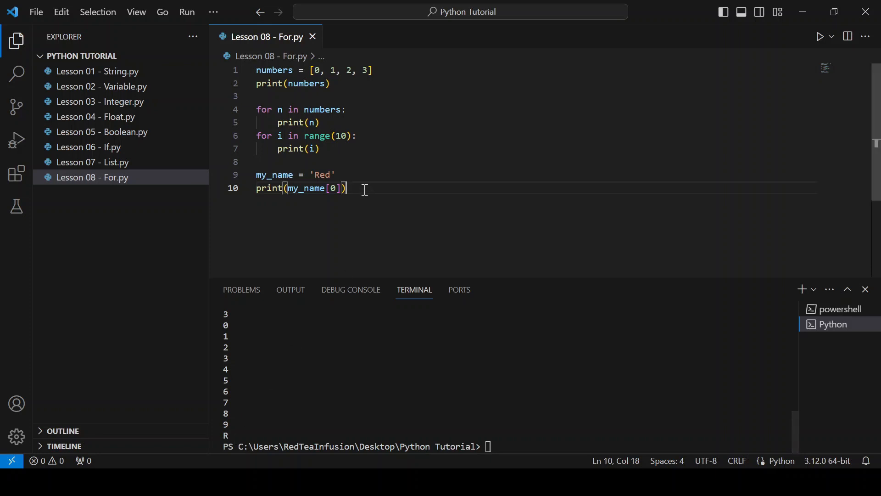
# Step: Add print(len(my_name)) and run it so 3 appears after R in the output
pyautogui.press('Enter')
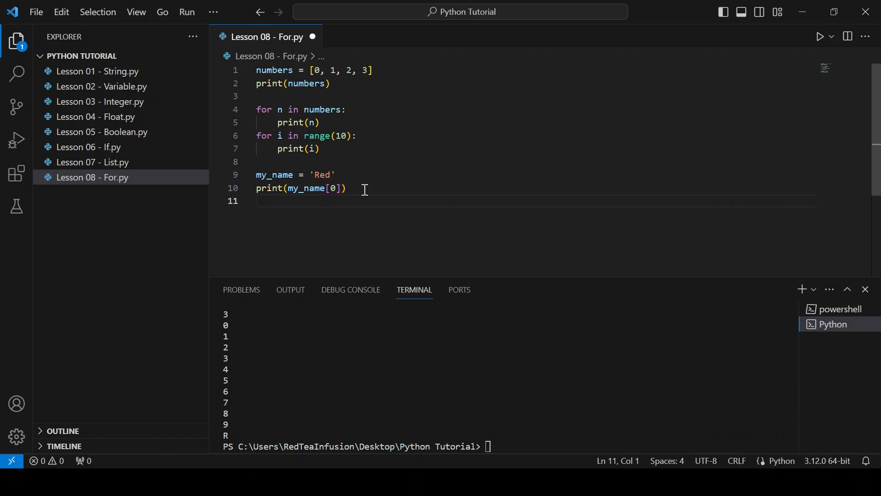
pyautogui.write('print(')
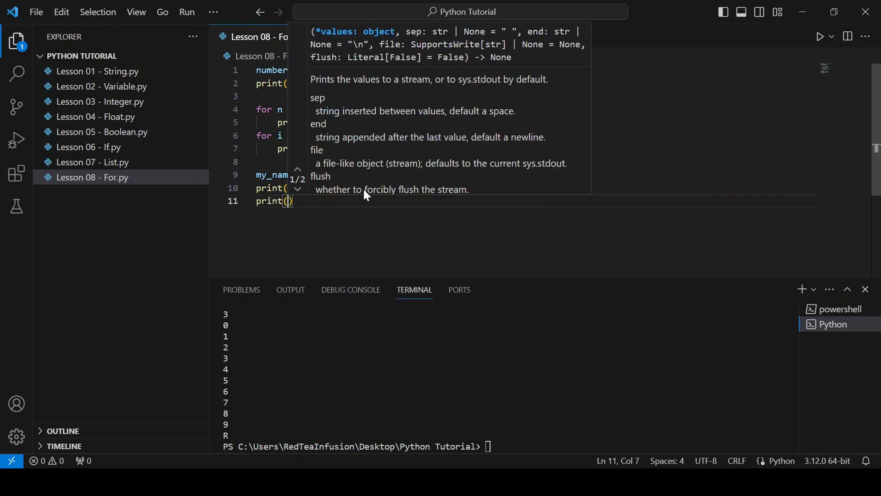
pyautogui.write('len(my_name')
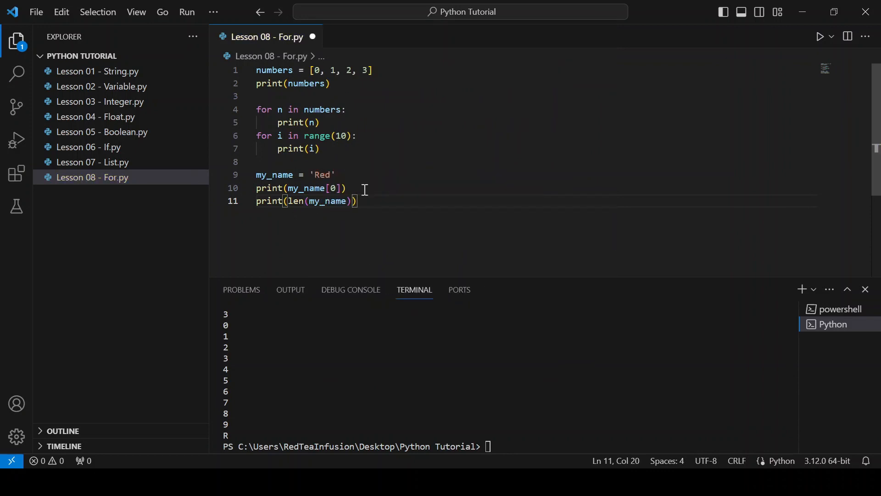
pyautogui.click(820, 37)
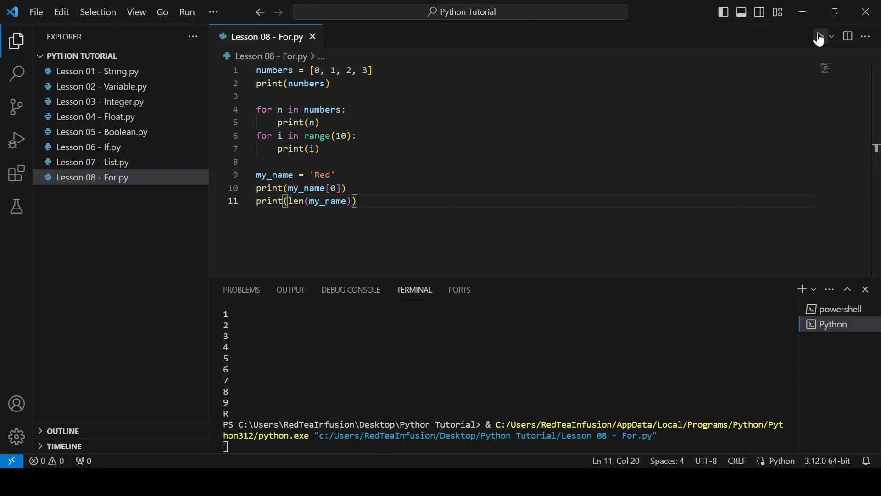
pyautogui.click(820, 37)
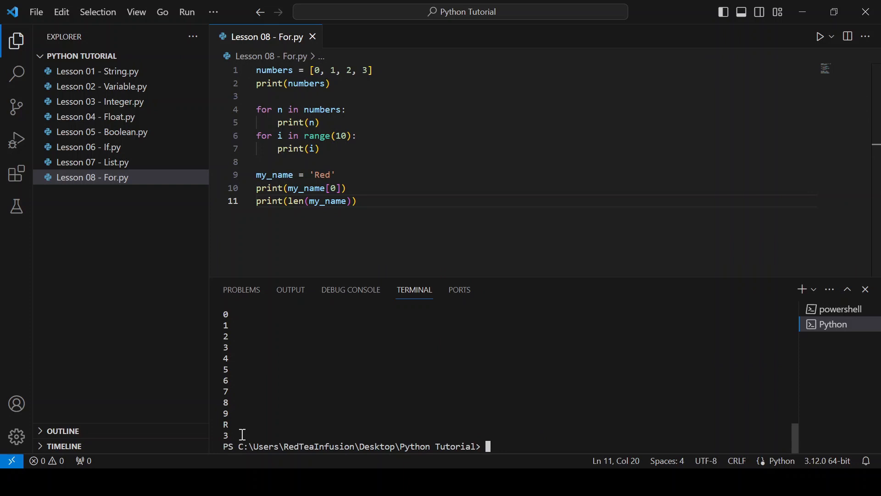
pyautogui.click(364, 201)
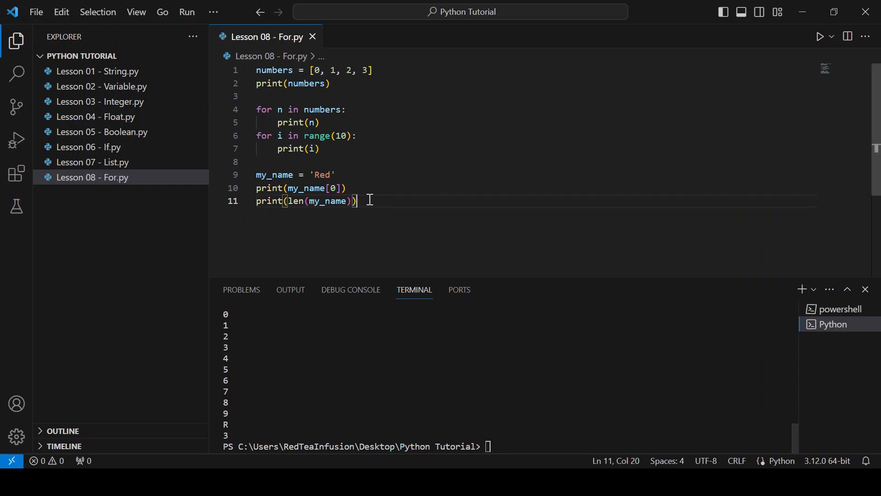
# Step: Write for i in range(len(my_name)): with print(my_name[i]) inside
pyautogui.press('Enter')
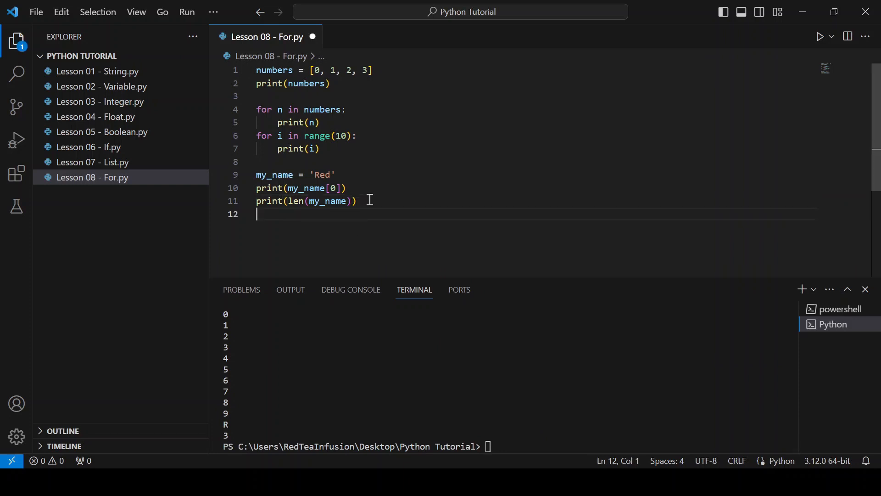
pyautogui.write('for')
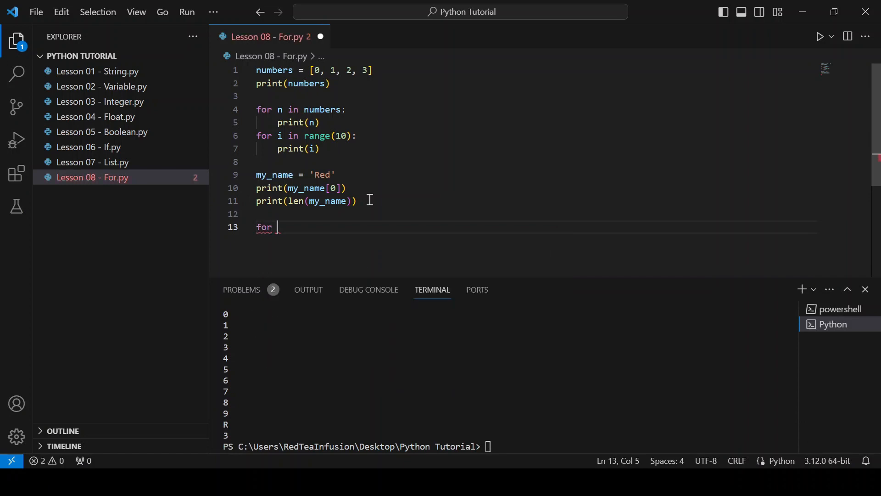
pyautogui.write('i in range(')
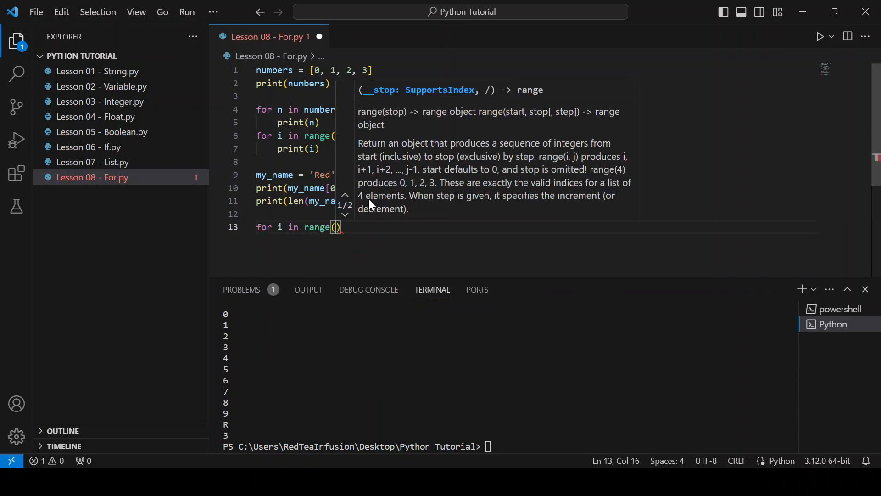
pyautogui.write('len(')
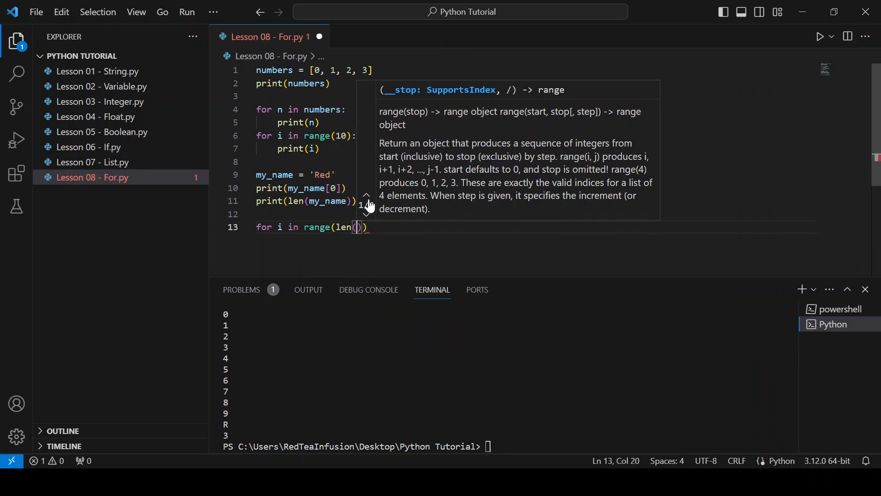
pyautogui.write('my_name')
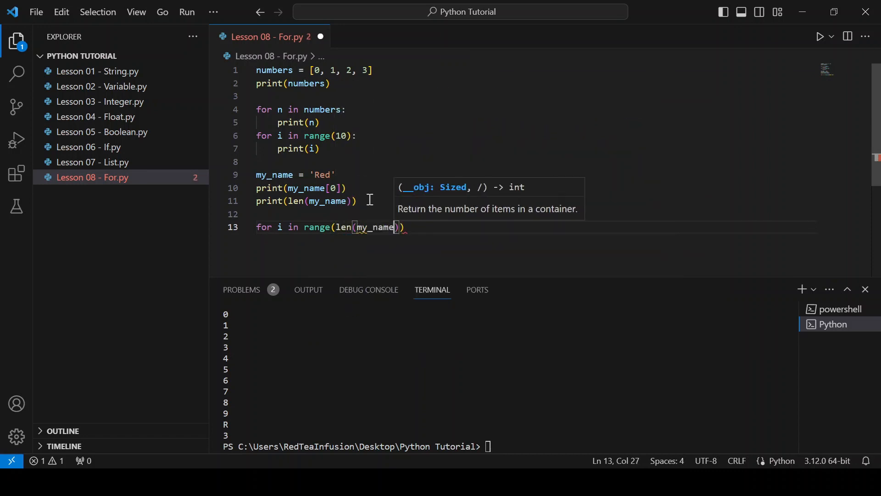
pyautogui.write(':')
pyautogui.write('print')
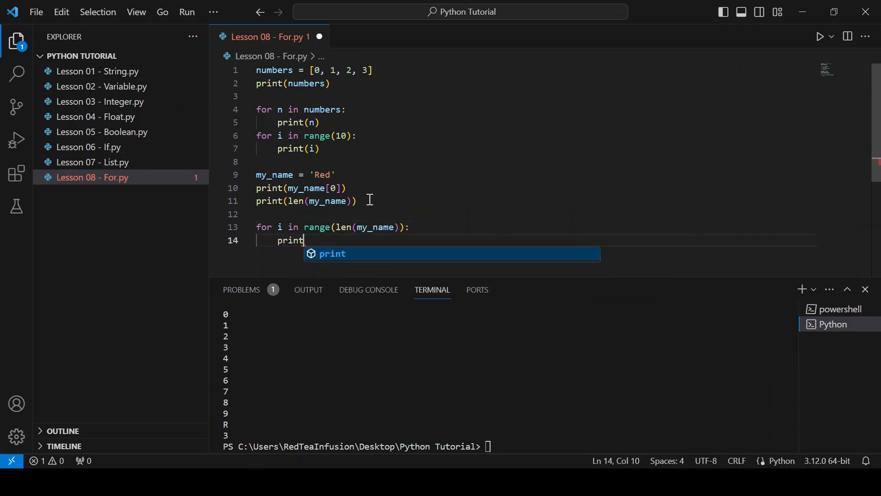
pyautogui.write('(my_name[')
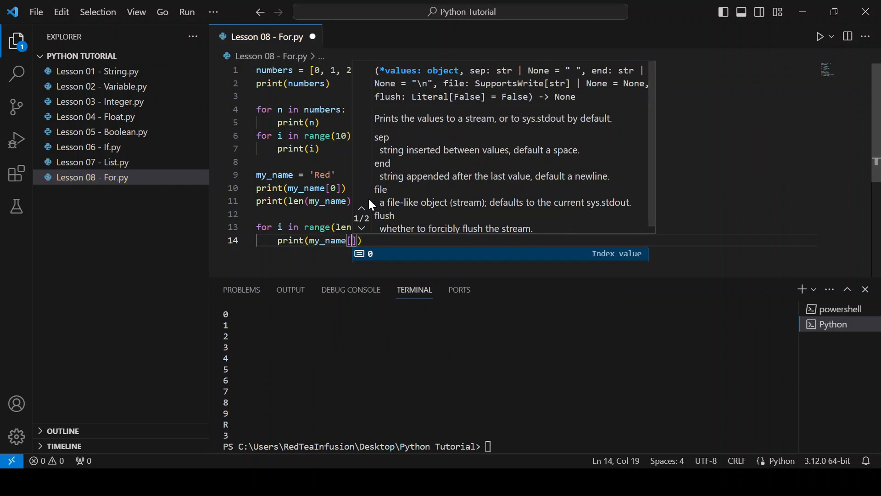
pyautogui.write('i')
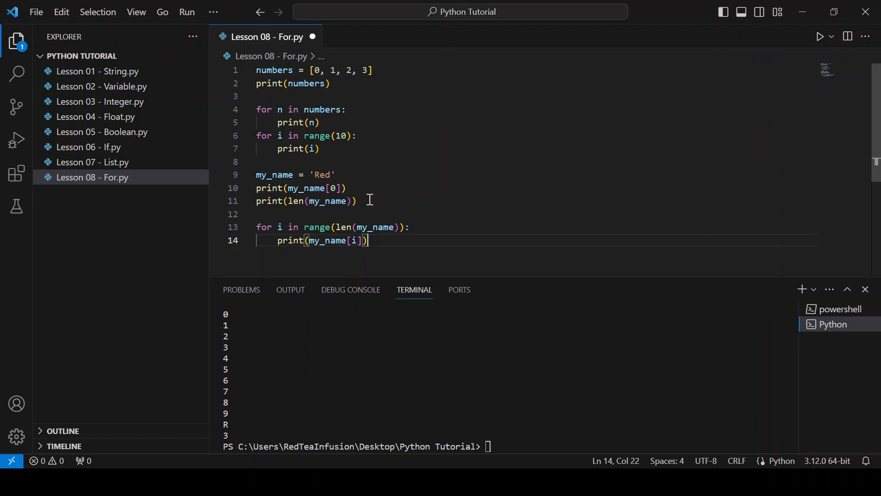
# Step: Run the script so R, e and d print on separate lines after the 3
pyautogui.click(819, 36)
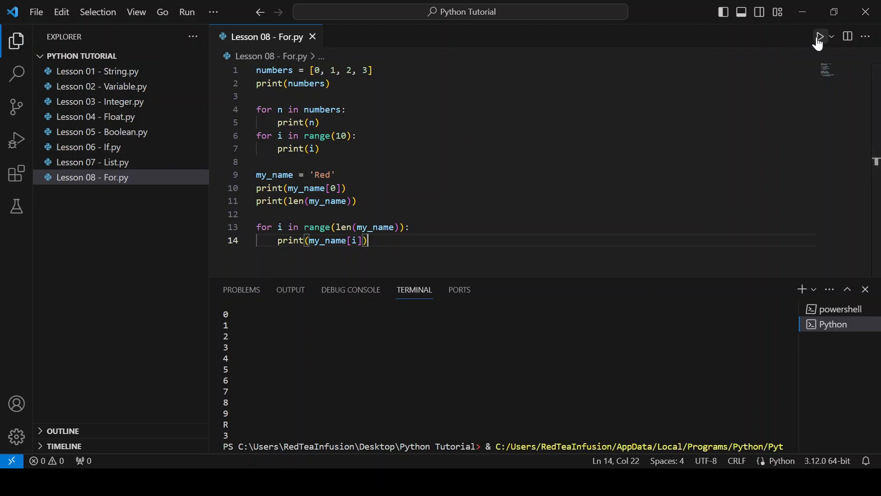
pyautogui.click(820, 36)
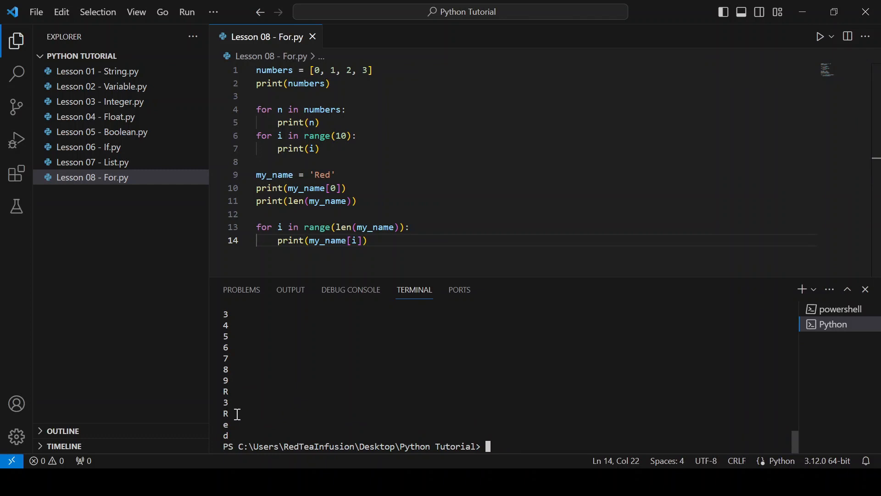
pyautogui.moveTo(254, 387)
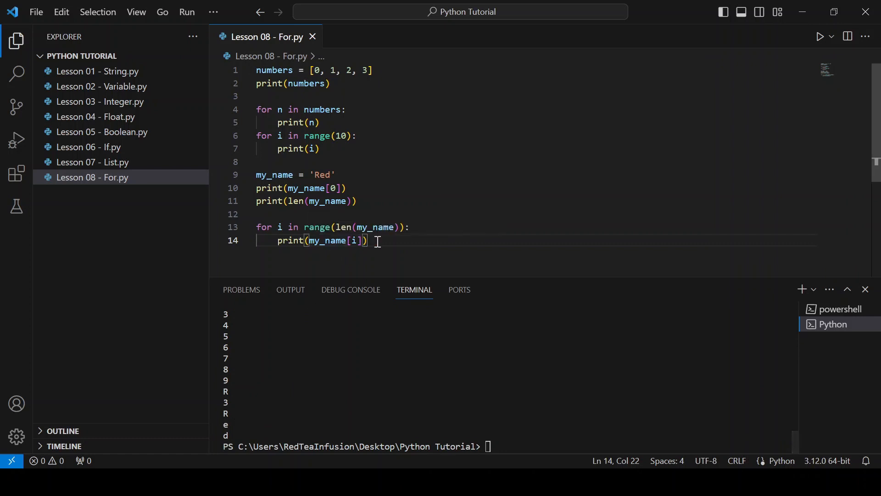
# Step: Define matrix = [] and an outer loop for i in range(1,3):
pyautogui.press('Enter')
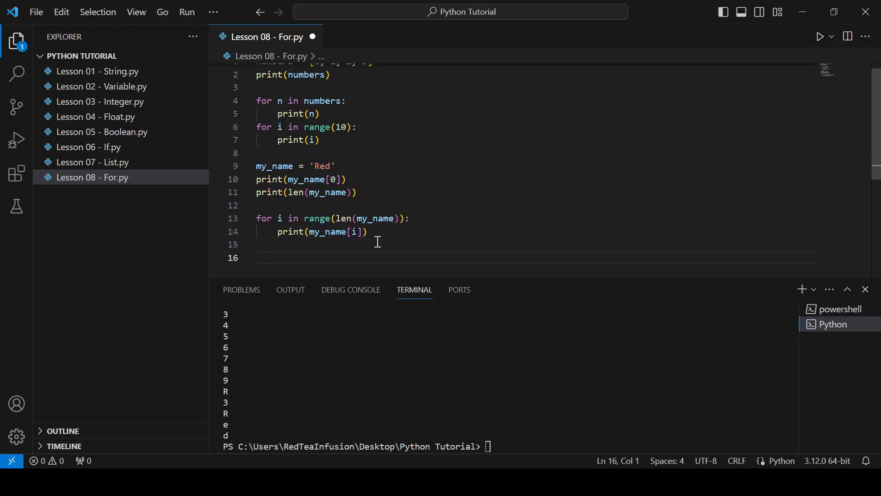
pyautogui.write('matri')
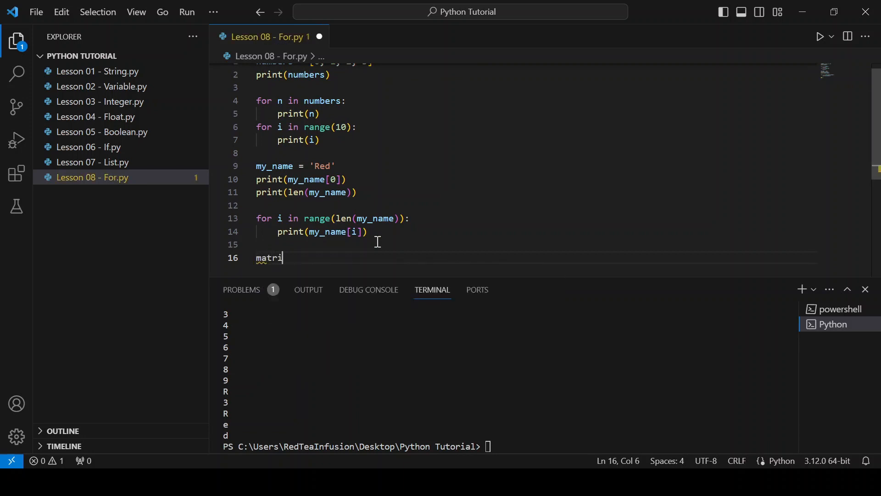
pyautogui.write('x = [')
pyautogui.write('for i ')
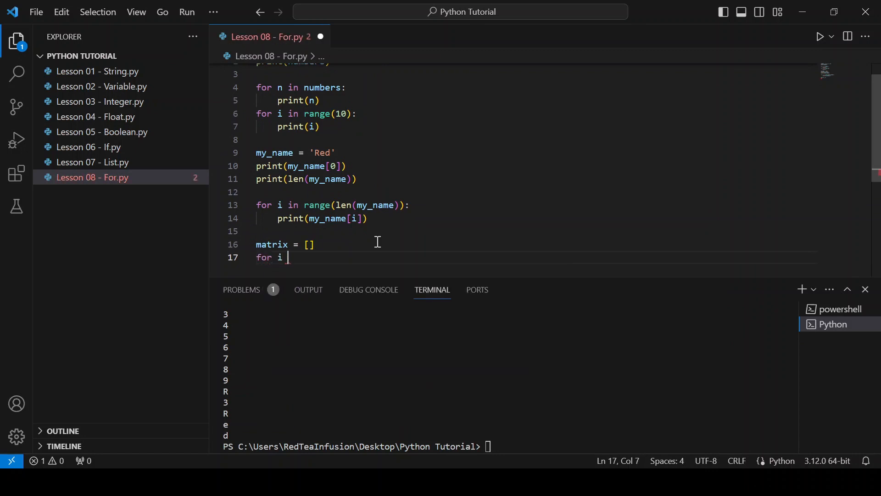
pyautogui.write('in range(')
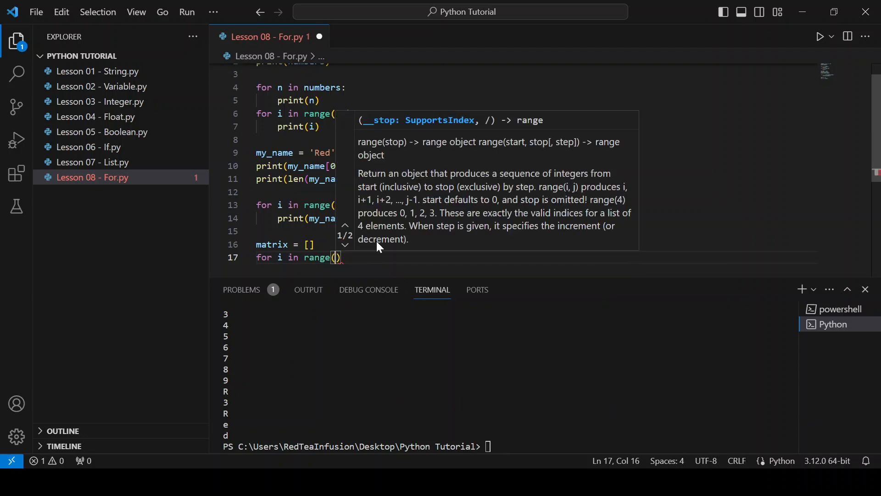
pyautogui.write('1,3')
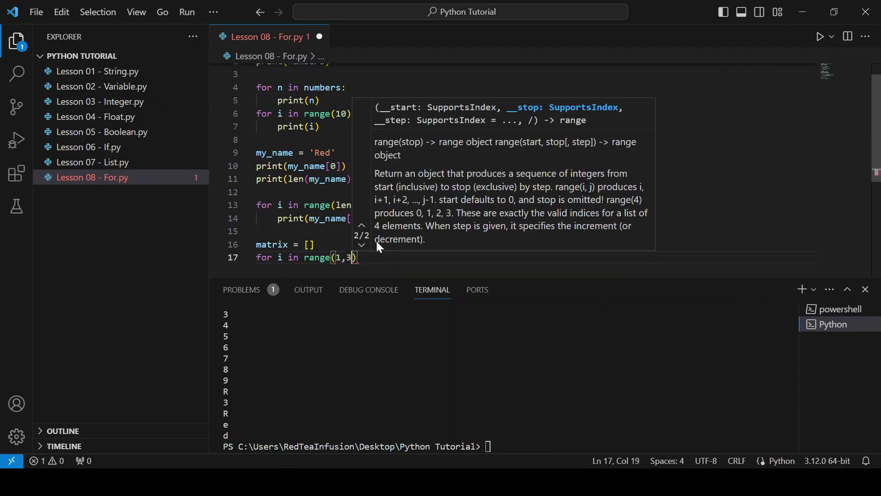
pyautogui.write(':')
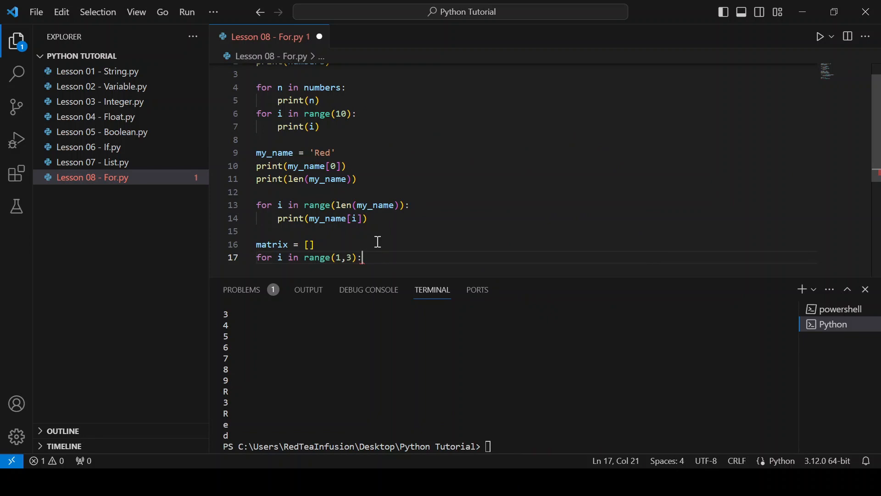
# Step: Nest for j in range(4): inside it with pair = [i, j] in the body
pyautogui.press('Enter')
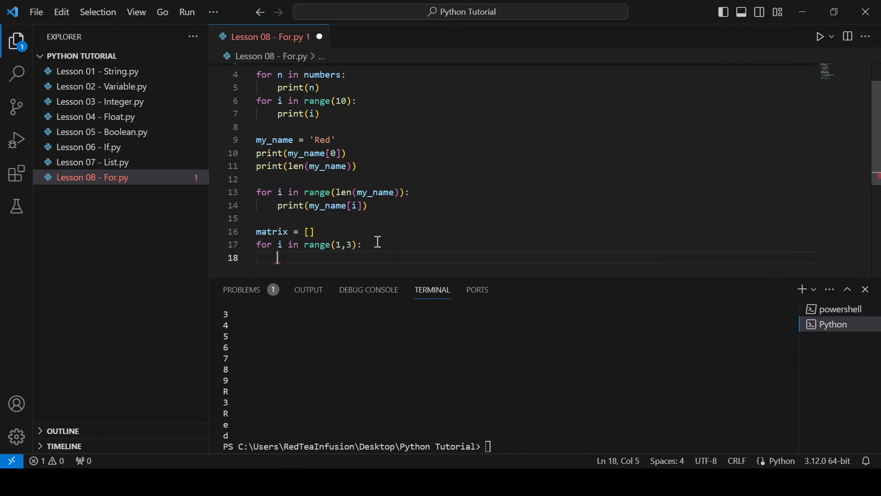
pyautogui.write('for j in range')
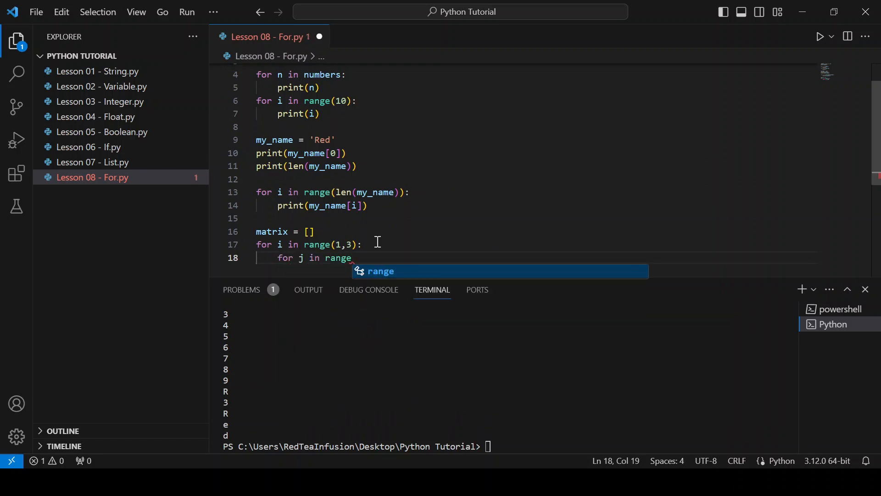
pyautogui.write('(4)')
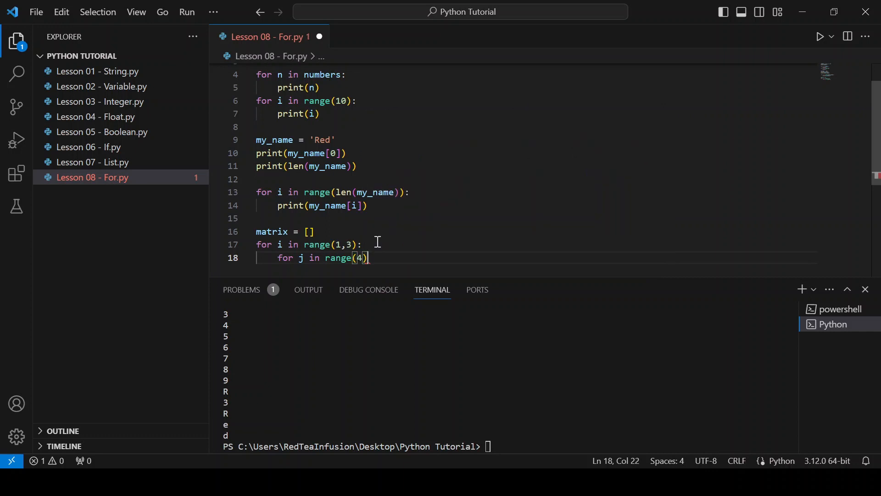
pyautogui.write(':')
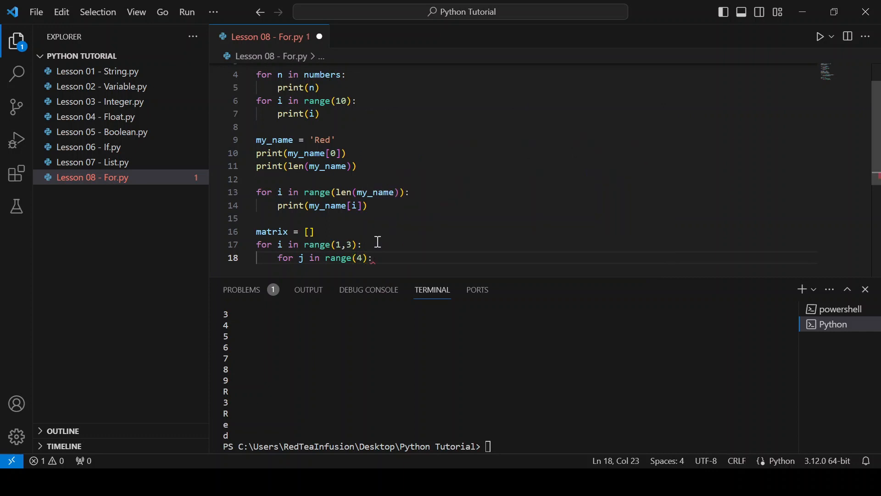
pyautogui.press('Enter')
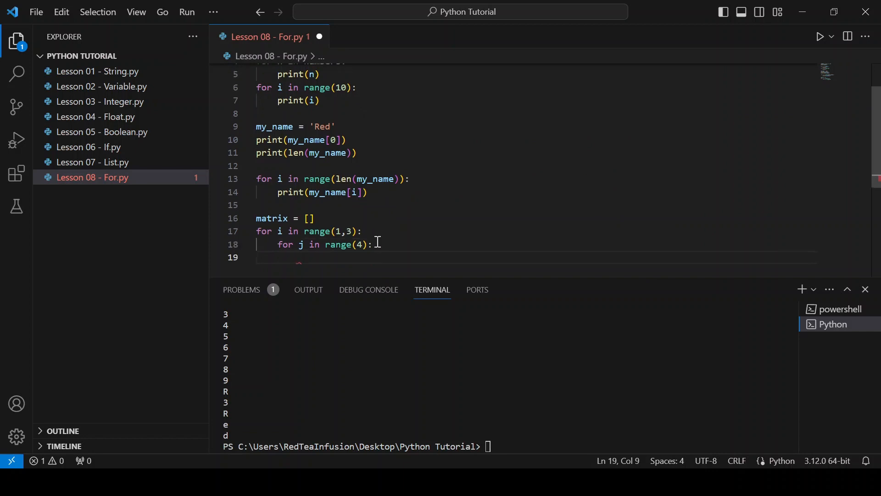
pyautogui.write('pair')
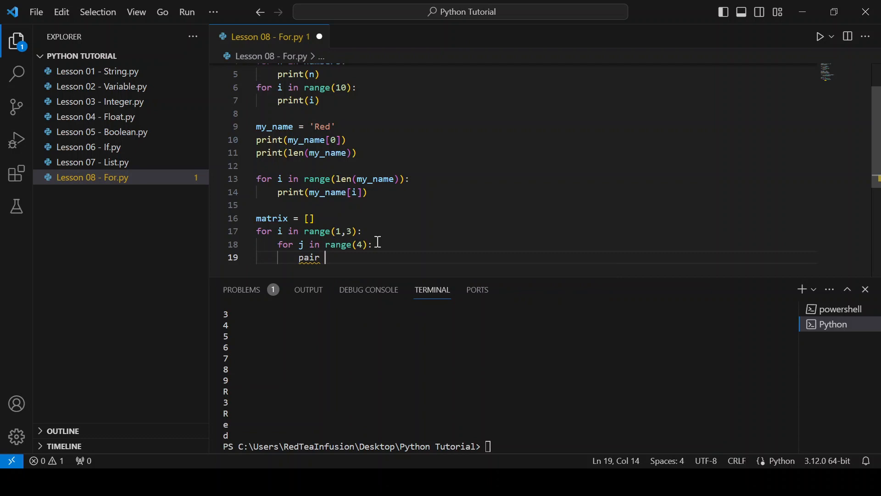
pyautogui.write('= []')
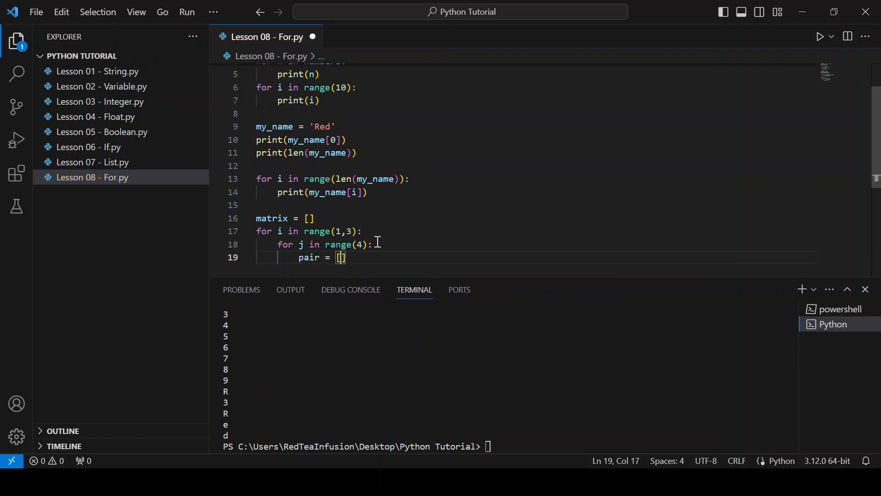
pyautogui.write('i, j')
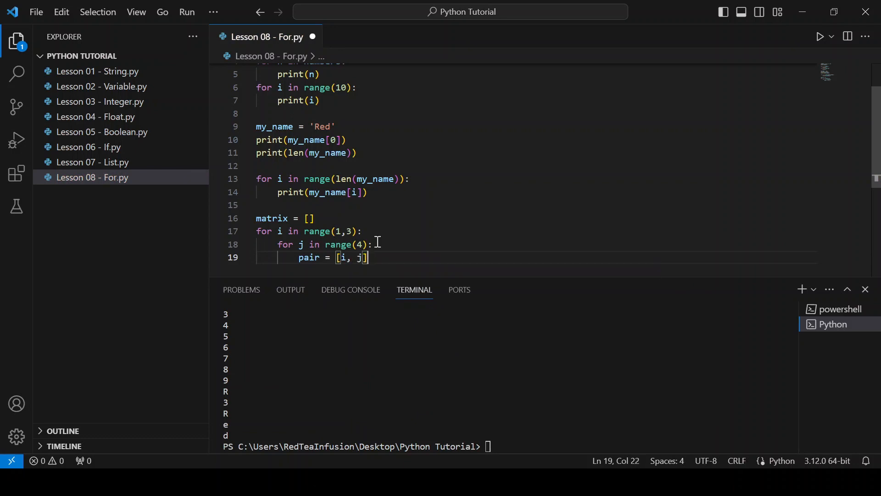
# Step: Inside the inner loop add matrix.append(pair) and print('i =', i, 'j =', j)
pyautogui.press('Enter')
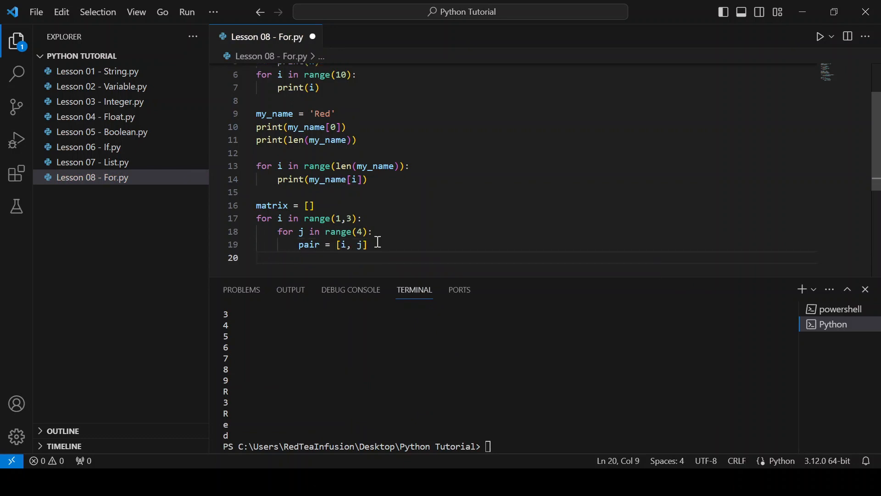
pyautogui.write('matrix')
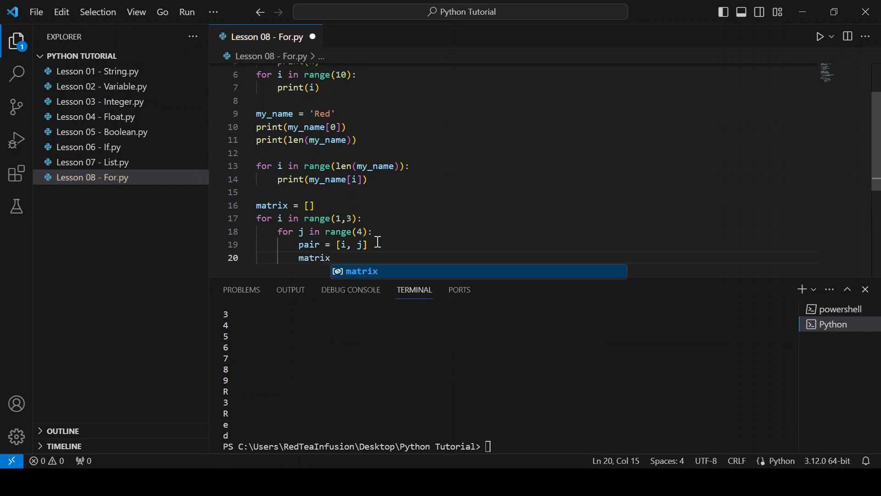
pyautogui.write('.append')
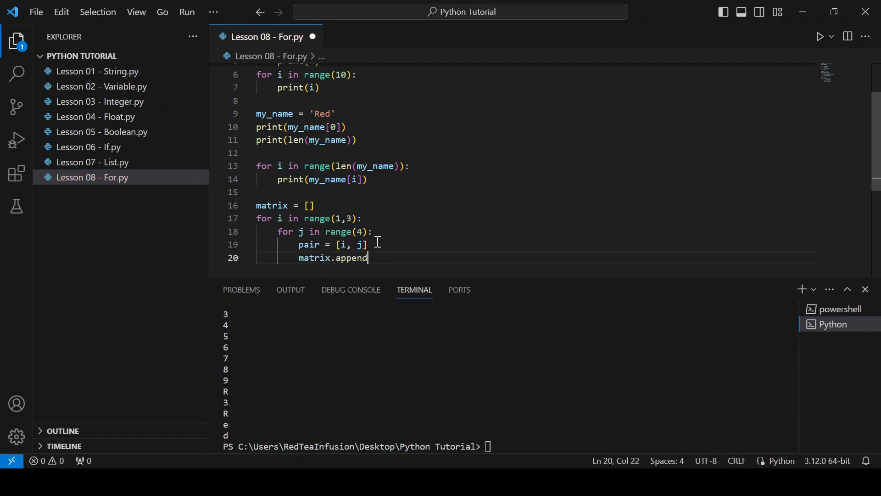
pyautogui.write('(pair')
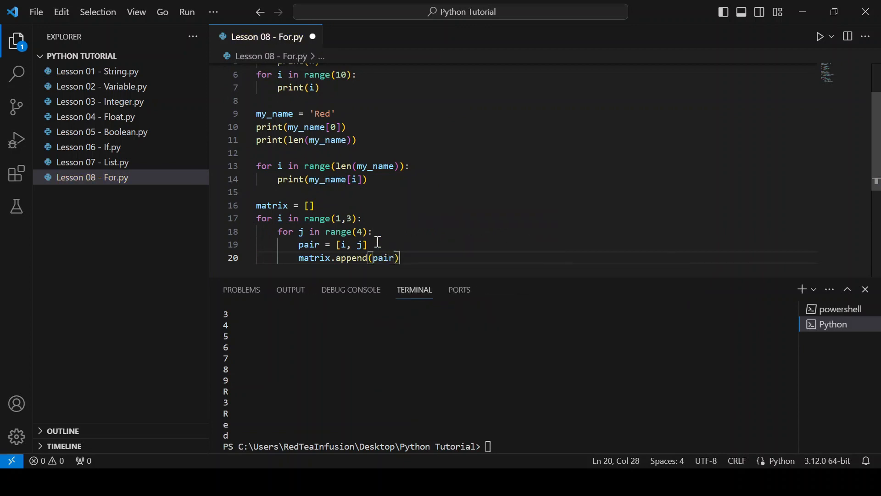
pyautogui.press('Enter')
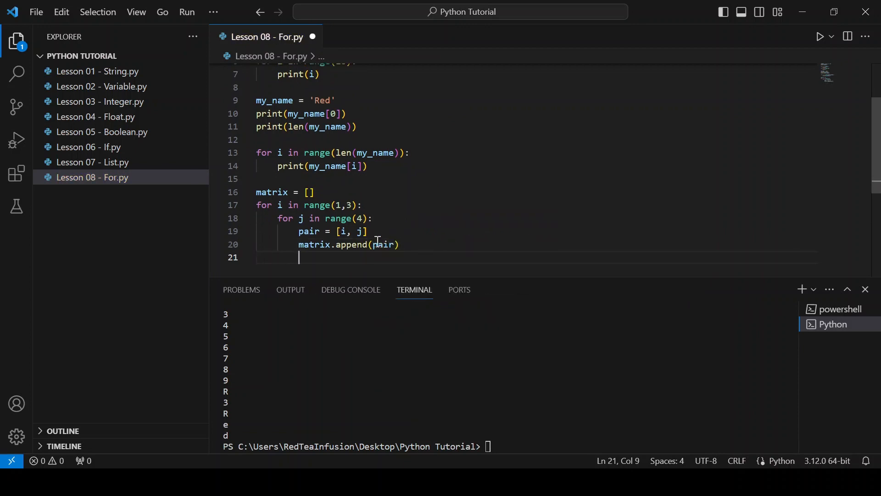
pyautogui.write('print(')
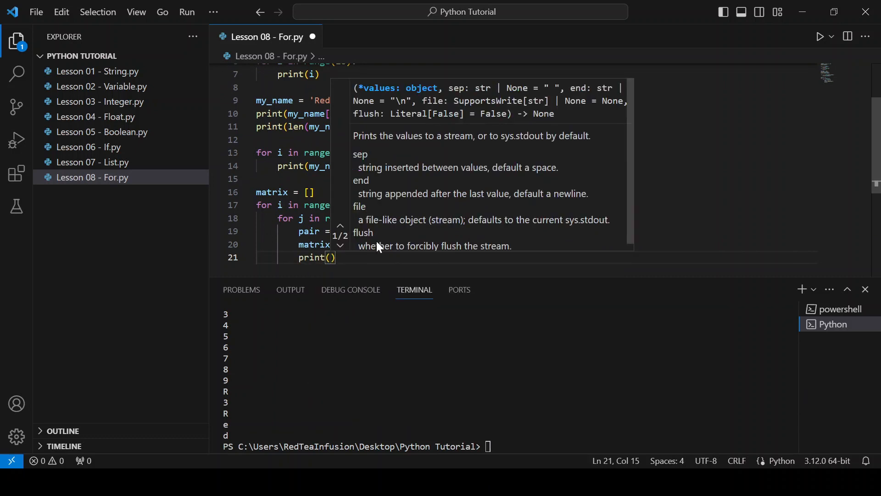
pyautogui.write("'i'")
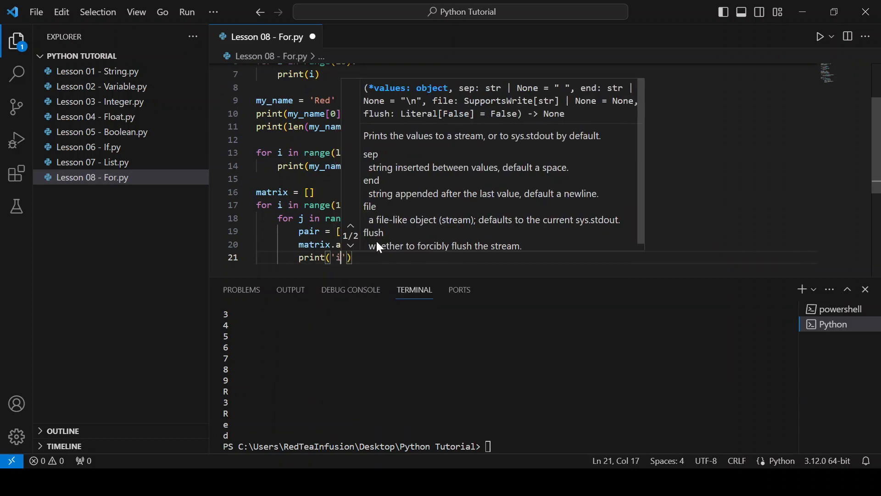
pyautogui.write('=')
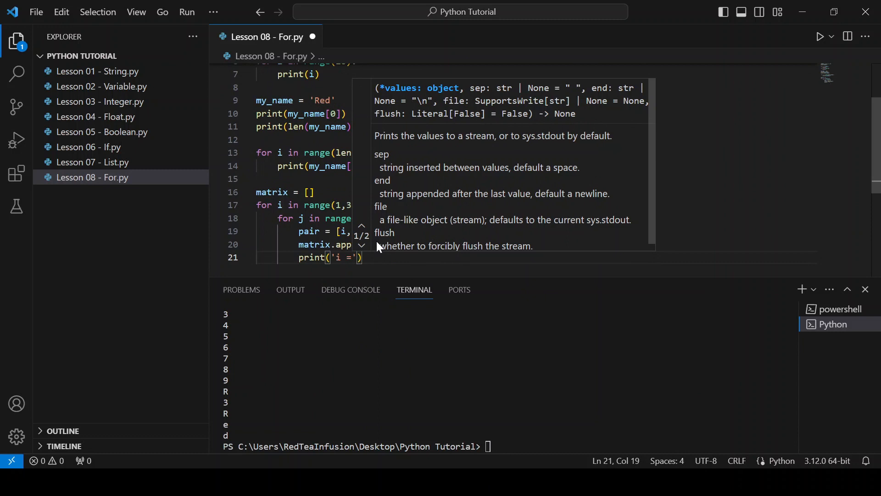
pyautogui.write(',')
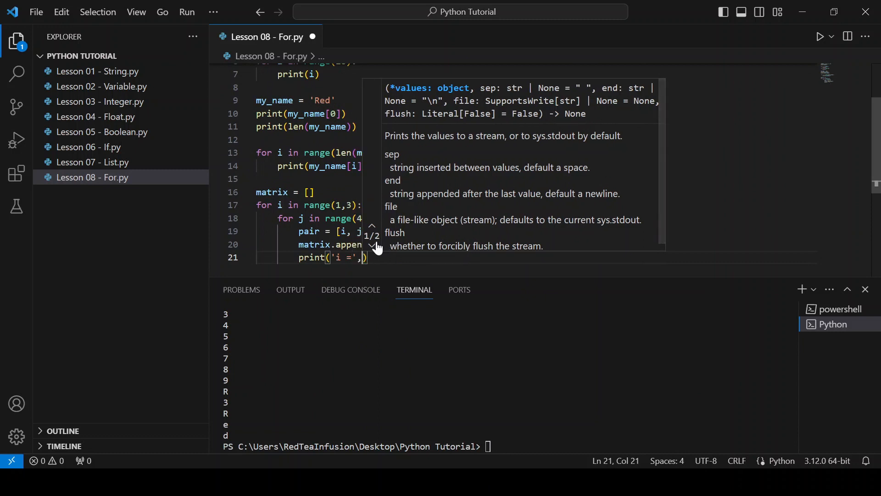
pyautogui.write("i, '")
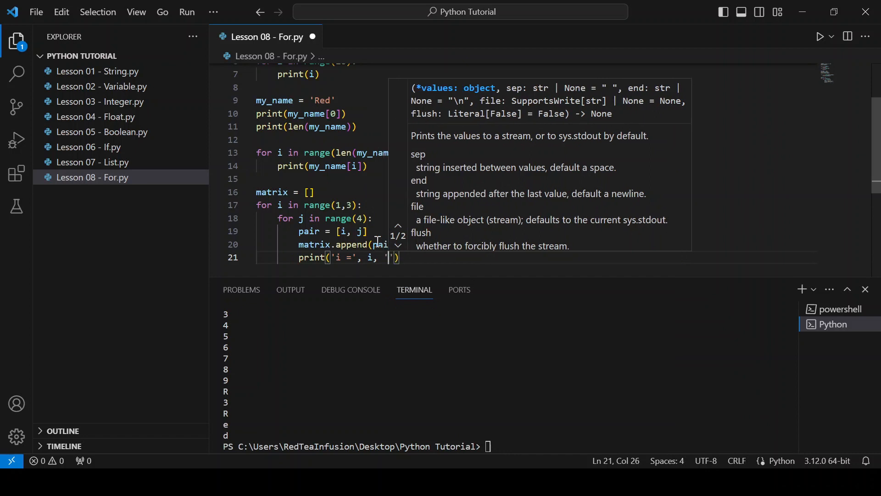
pyautogui.write('j =')
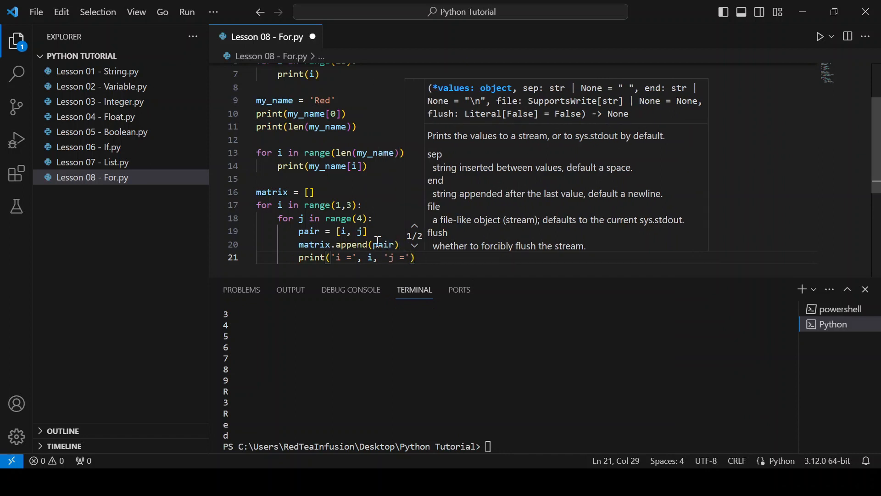
pyautogui.write(',')
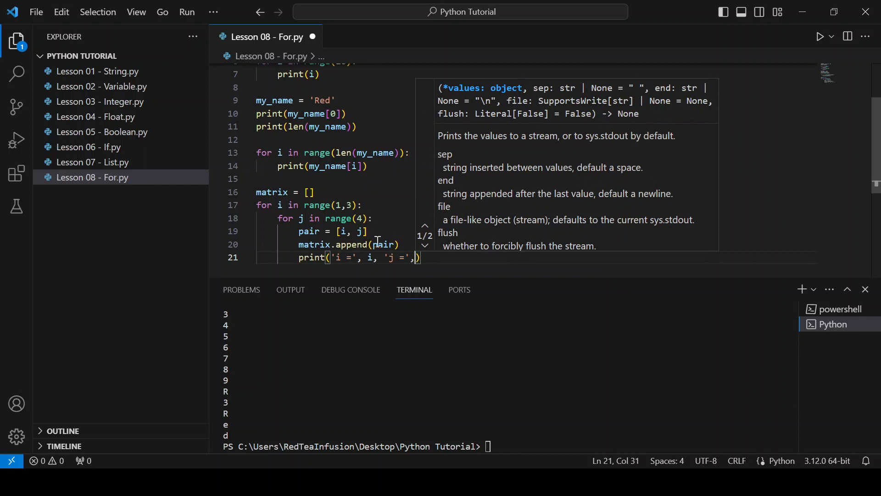
pyautogui.write('j')
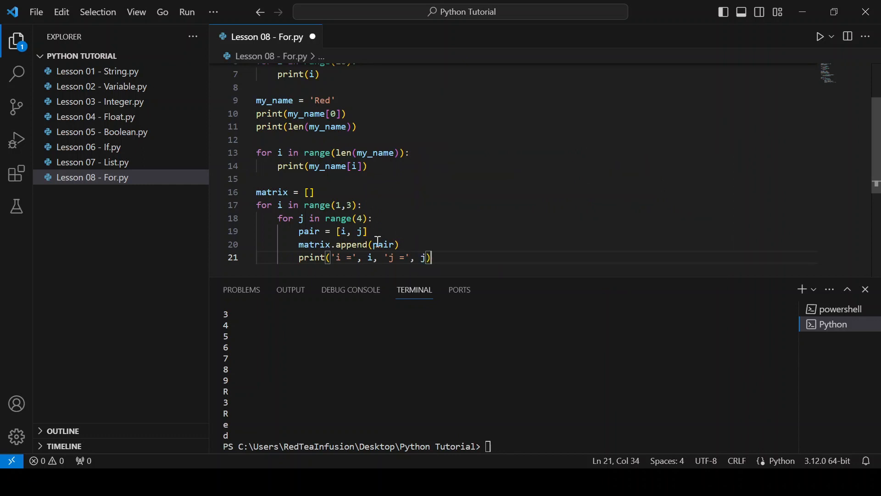
# Step: Add print(matrix) after the loops and run it, reviewing the i, j pairs and eight-pair matrix
pyautogui.press('Enter')
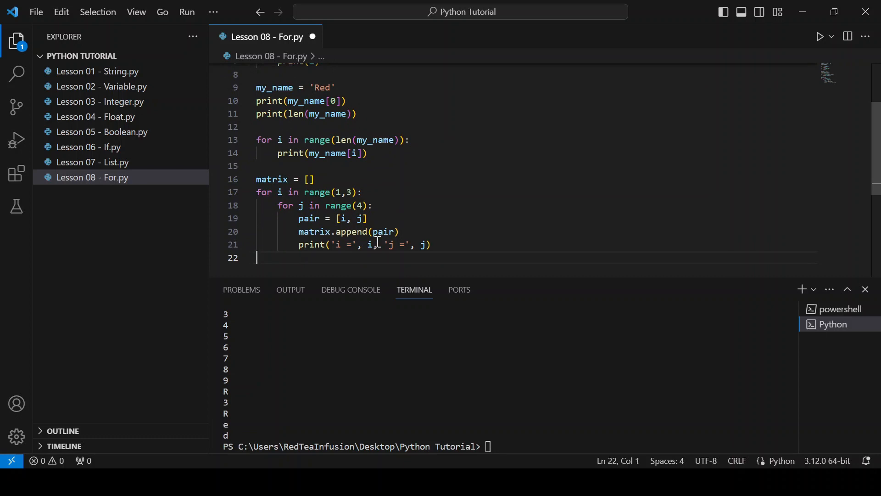
pyautogui.write('print(matrix')
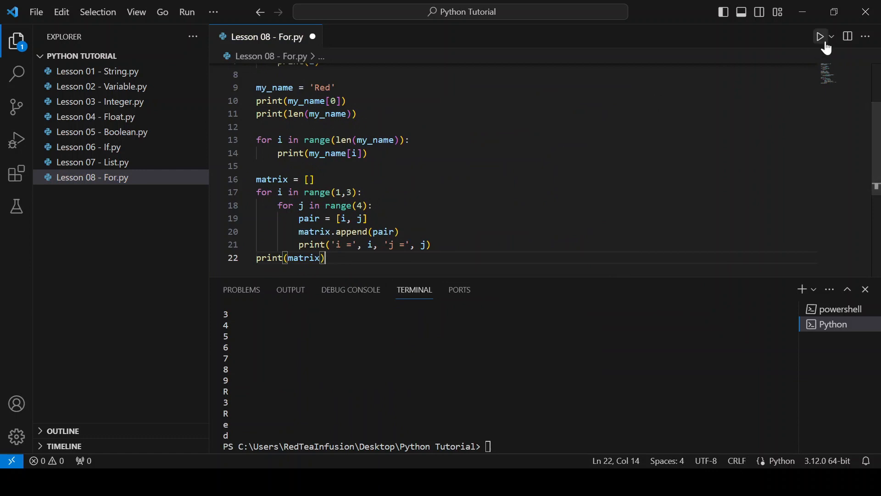
pyautogui.click(820, 37)
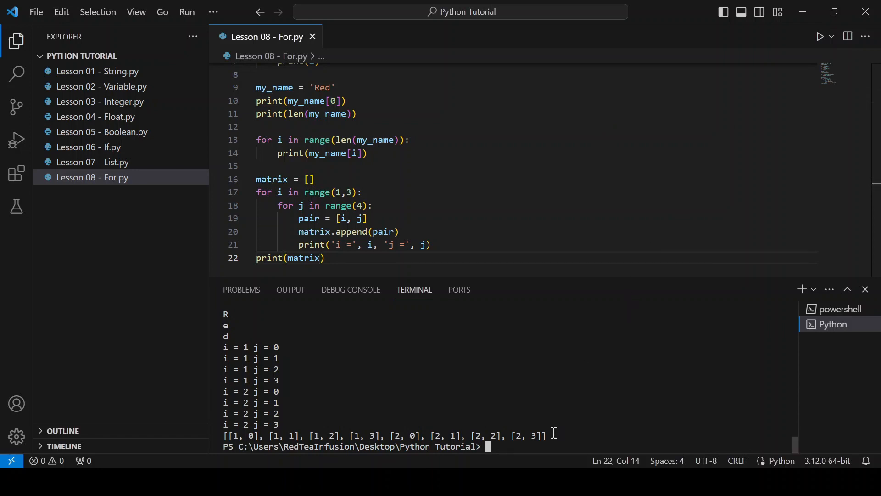
pyautogui.moveTo(285, 347)
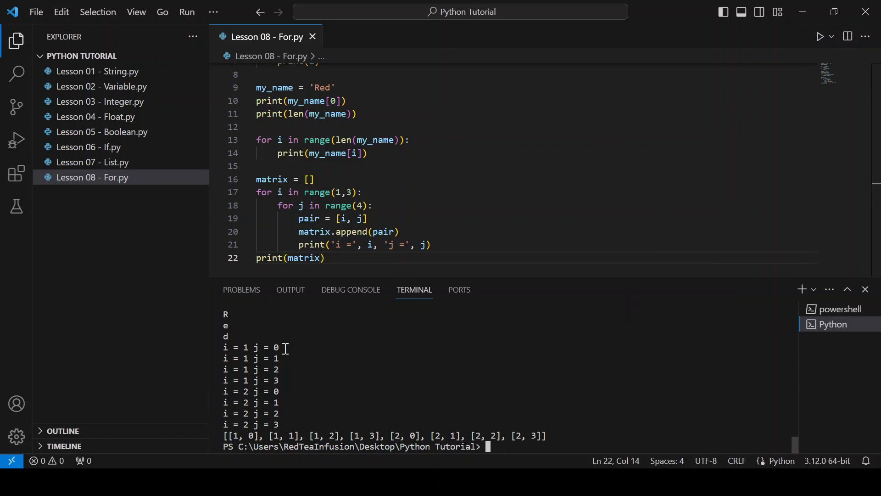
pyautogui.moveTo(276, 347); pyautogui.dragTo(281, 382)
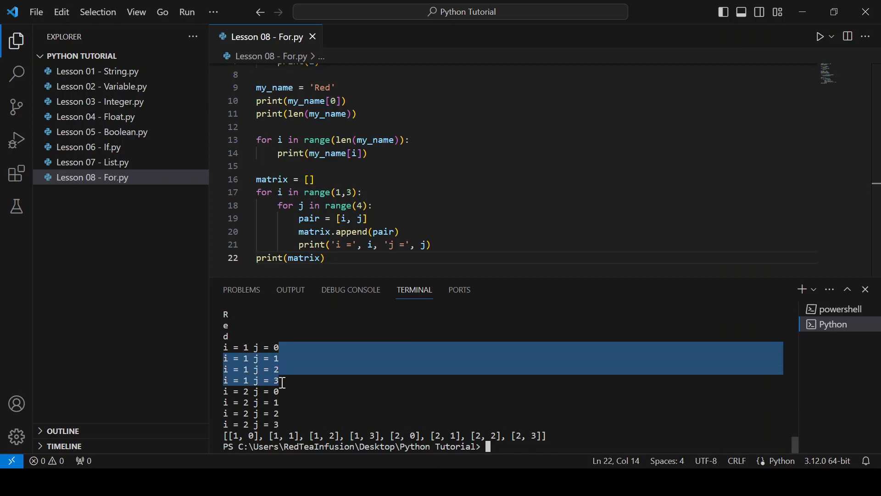
pyautogui.moveTo(280, 347); pyautogui.dragTo(280, 424)
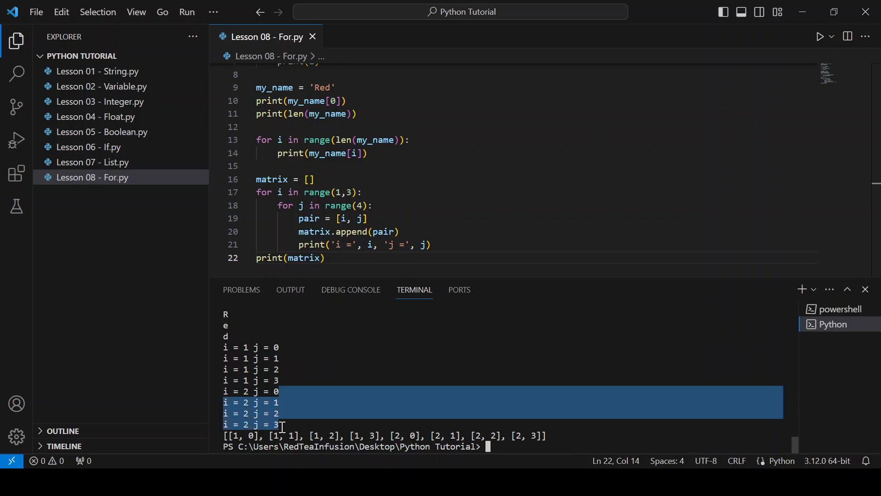
pyautogui.click(588, 441)
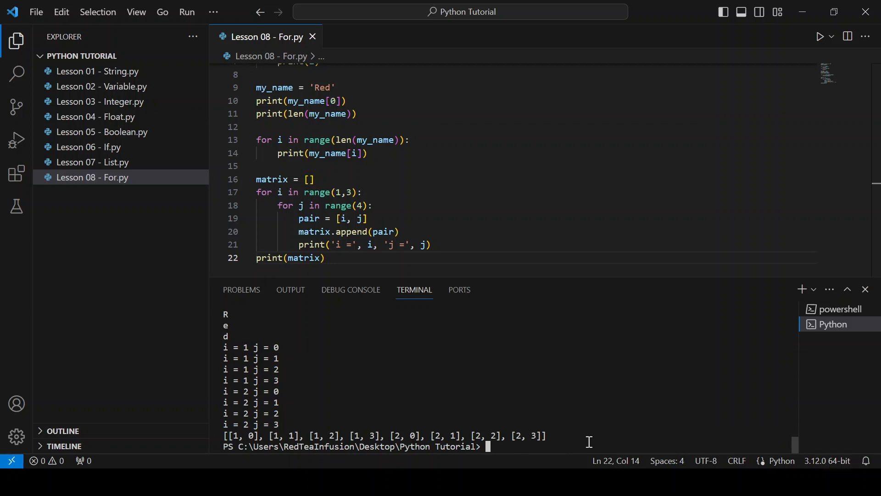
pyautogui.moveTo(565, 434)
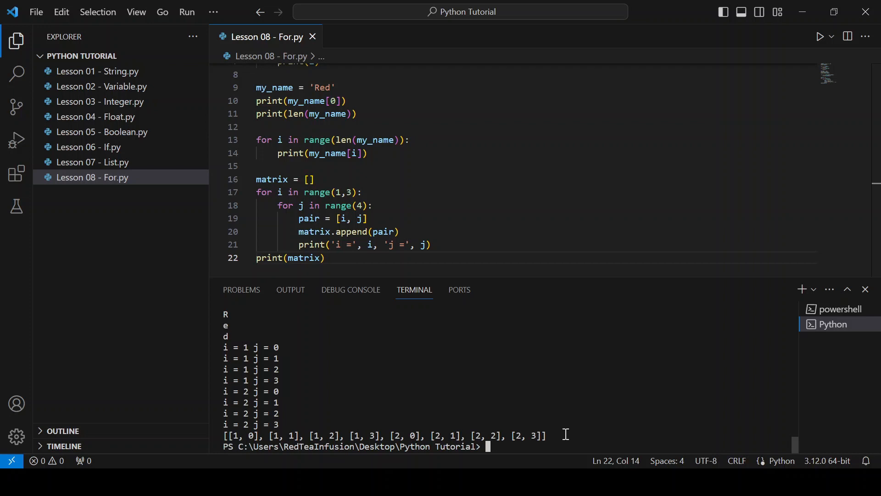
pyautogui.moveTo(459, 295)
pyautogui.write('for i in range')
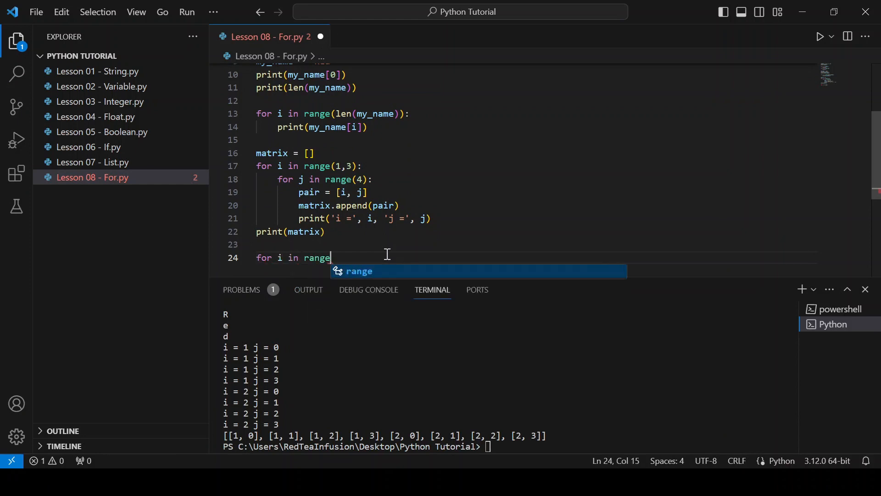
# Step: Write a range(10) loop that breaks when i > 7 and prints i, then run it to show 0-7
pyautogui.write('(10)')
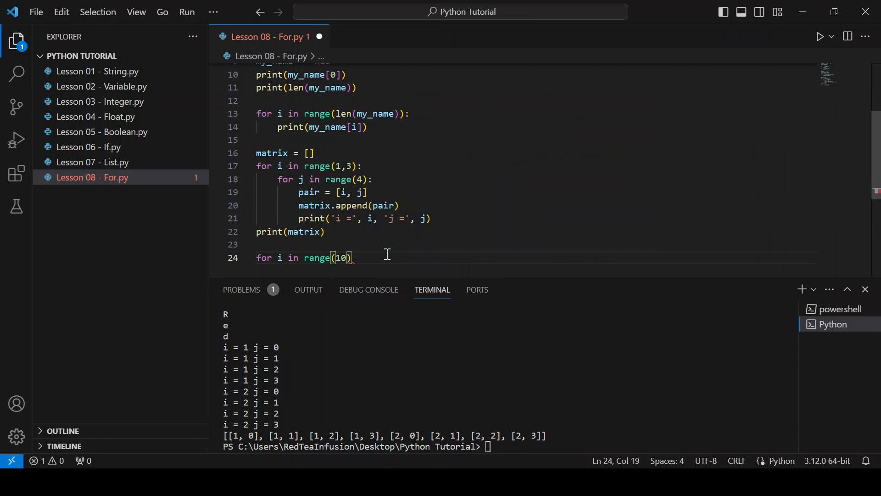
pyautogui.press('Enter')
pyautogui.write('if')
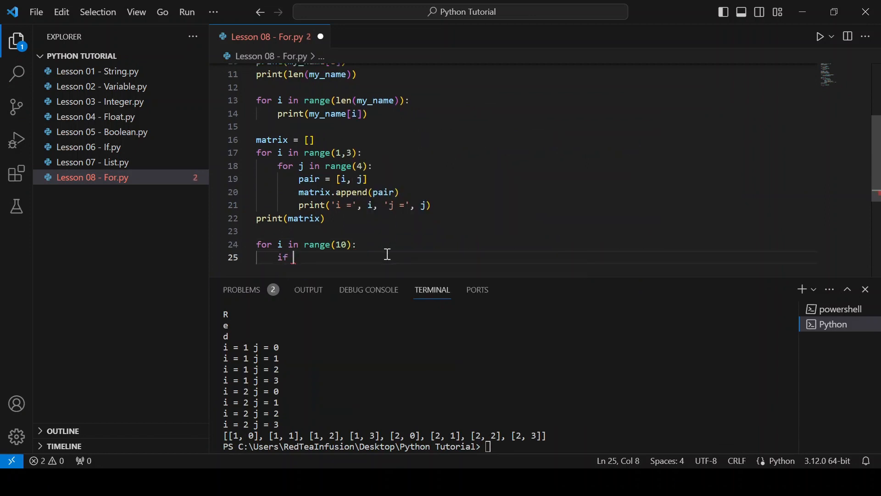
pyautogui.write('i >')
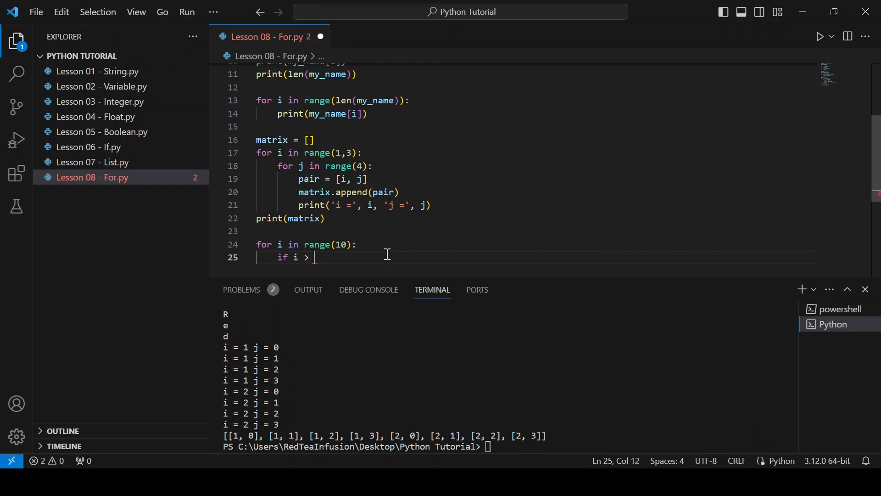
pyautogui.write('7:')
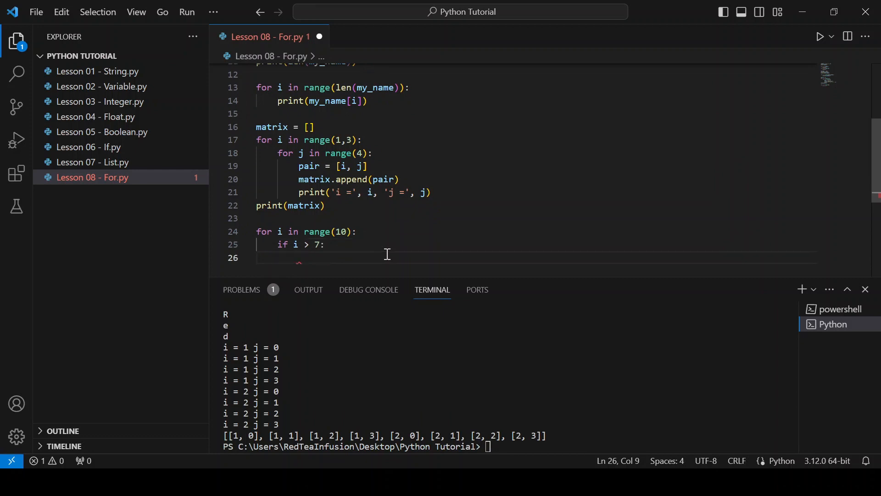
pyautogui.write('break')
pyautogui.write('print')
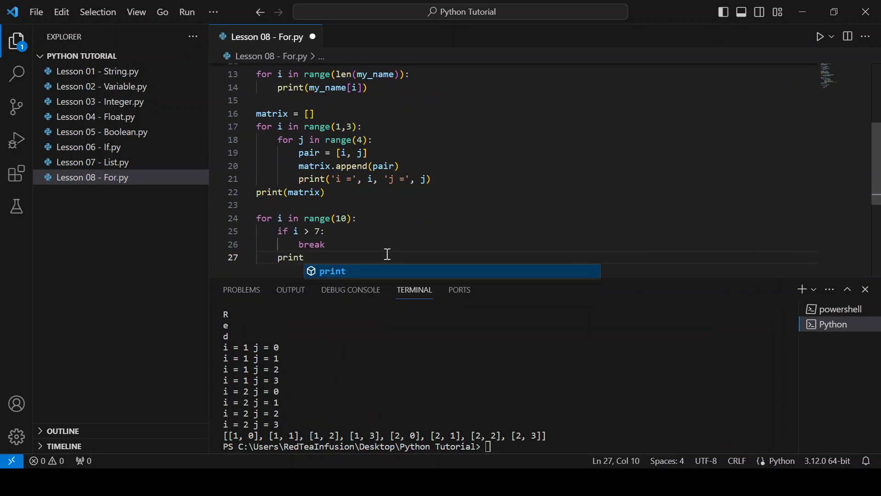
pyautogui.write('(i')
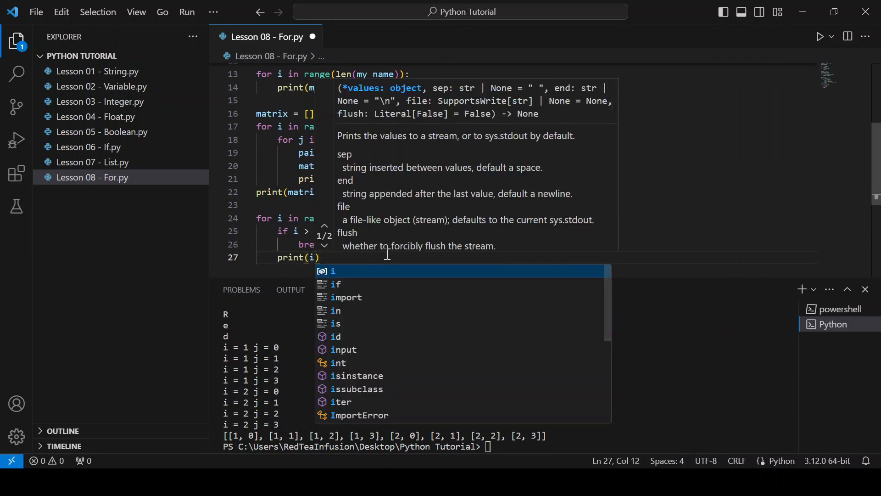
pyautogui.press('Escape')
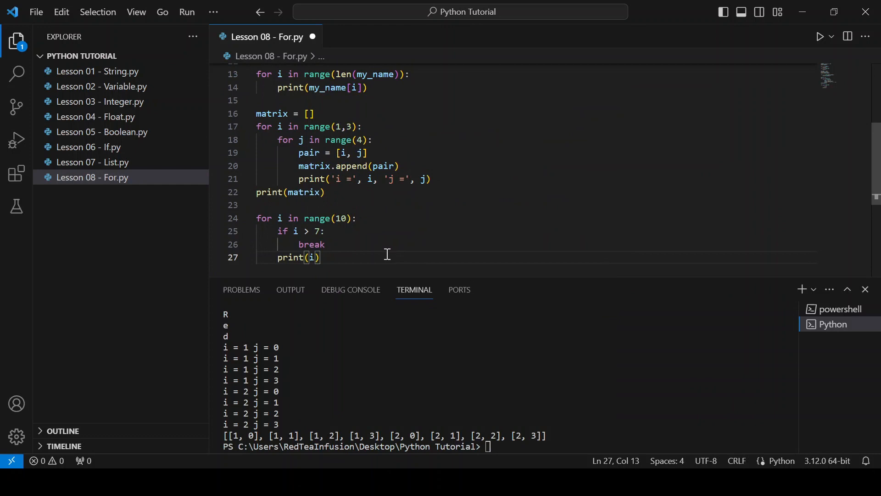
pyautogui.moveTo(821, 37)
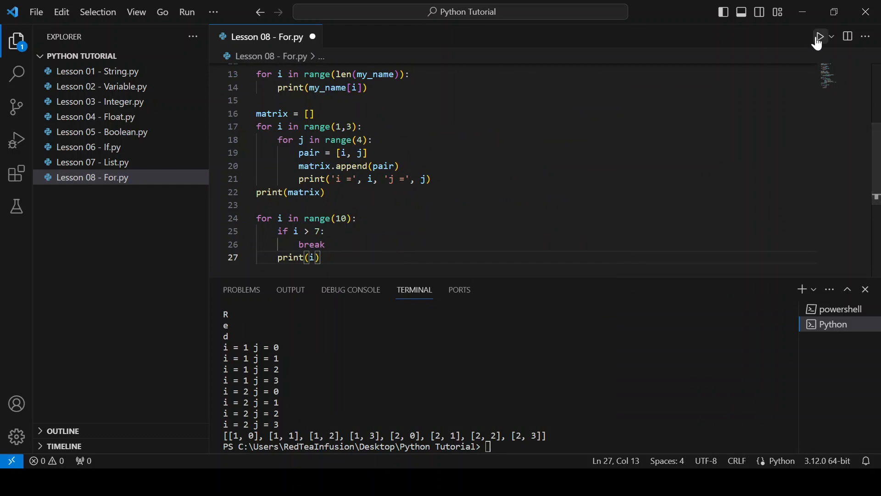
pyautogui.click(819, 37)
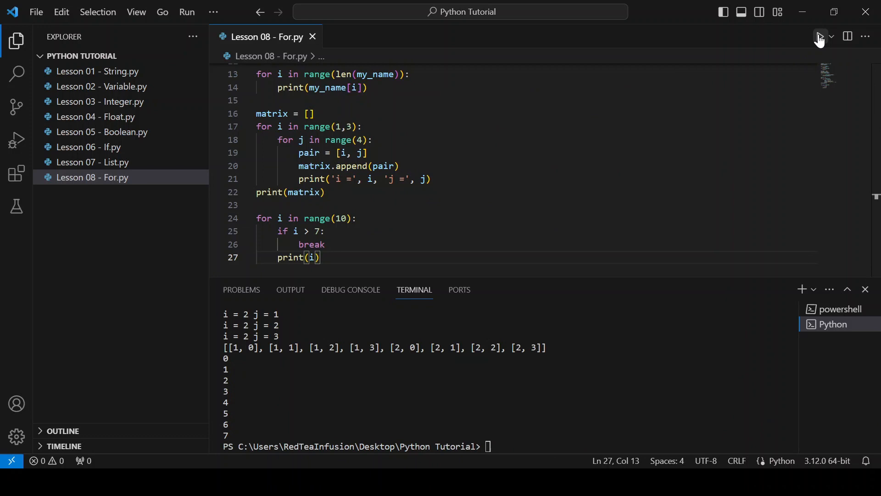
pyautogui.moveTo(814, 43)
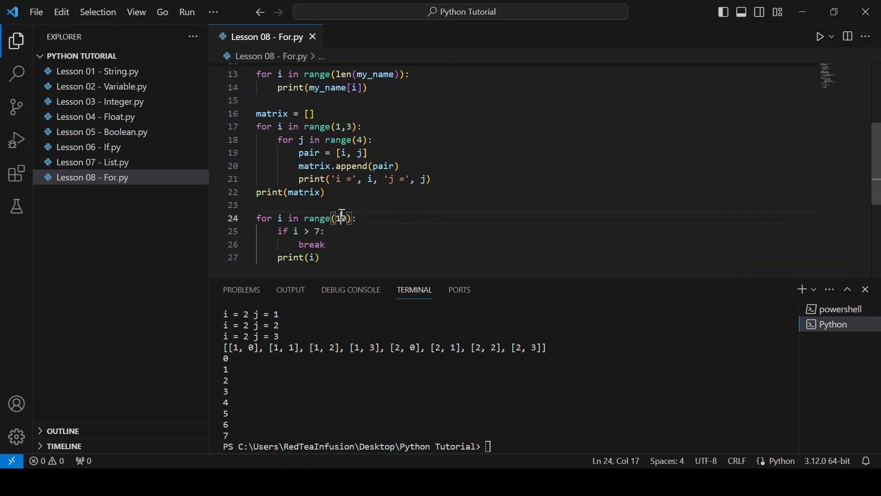
# Step: Change the loop to range(5), add an else printing 'the loop is finished', and run it
pyautogui.write('5')
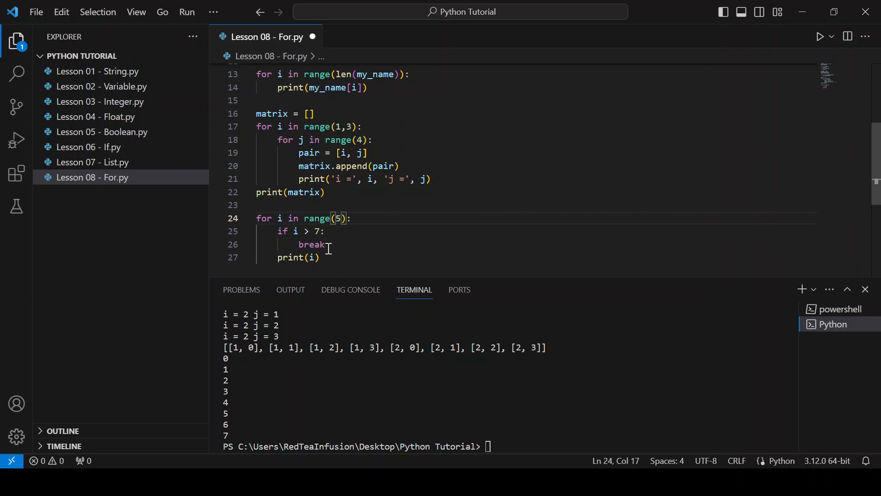
pyautogui.click(323, 257)
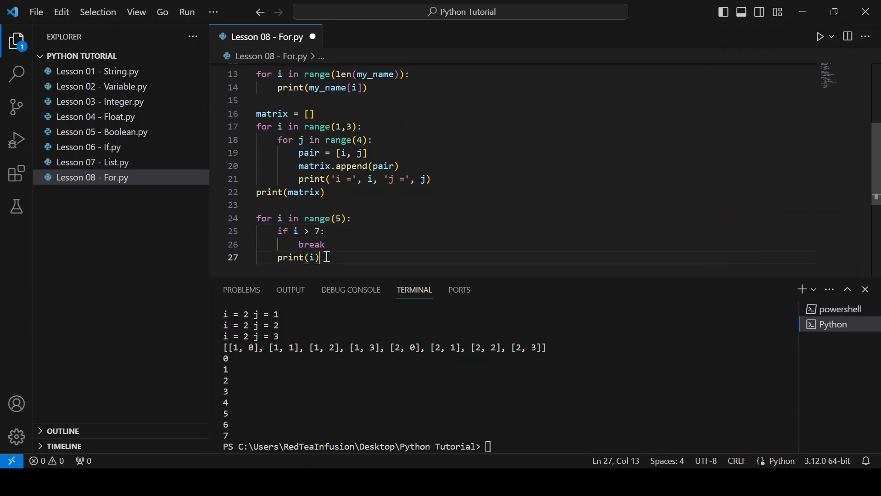
pyautogui.press('Enter')
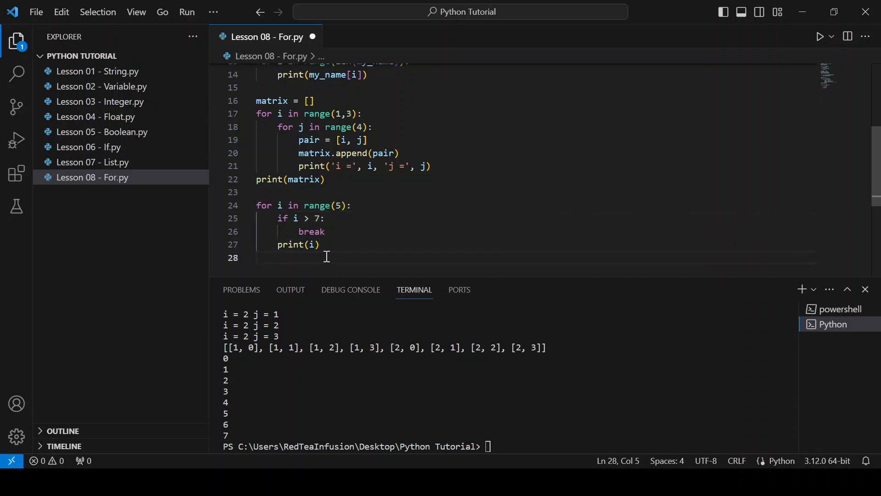
pyautogui.write('else:')
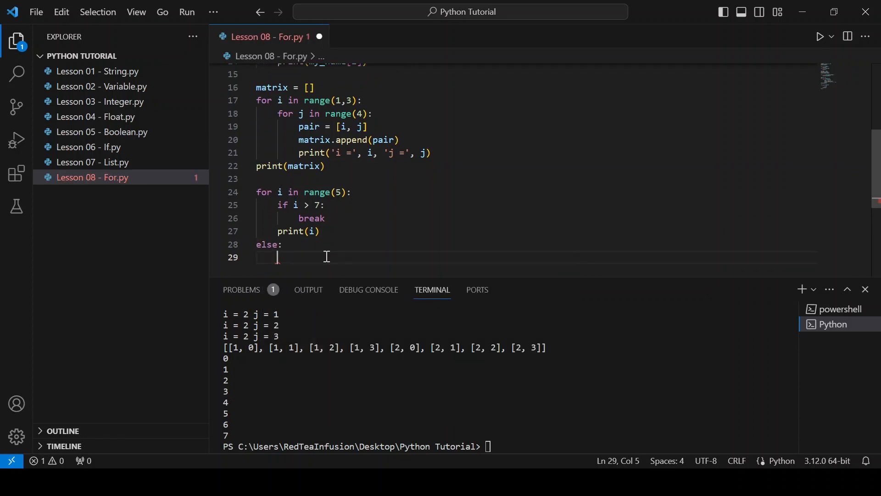
pyautogui.write("print('the")
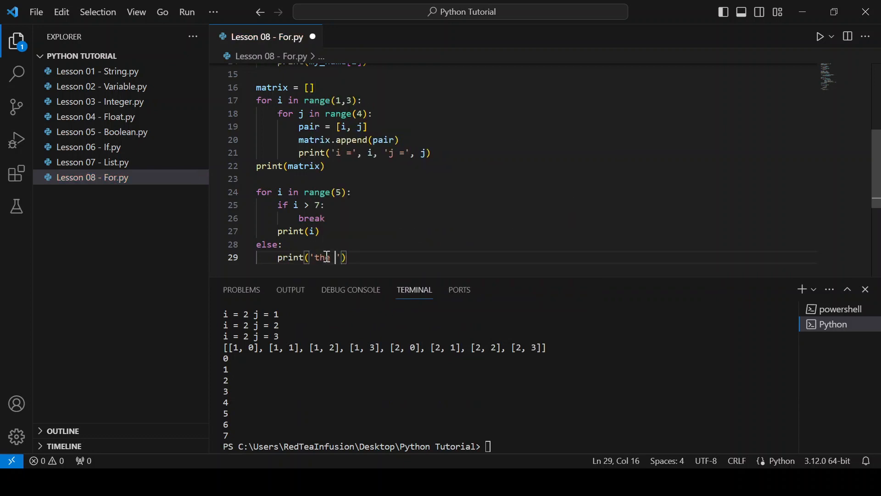
pyautogui.write('loop is finished')
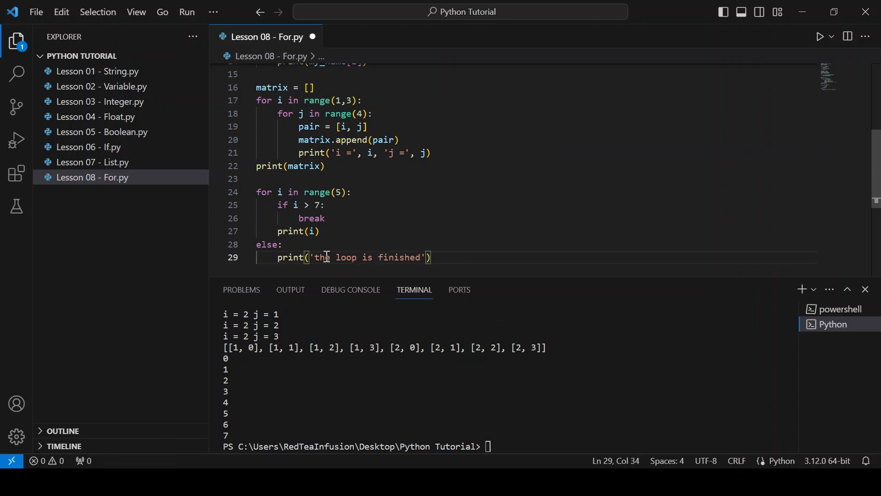
pyautogui.click(820, 37)
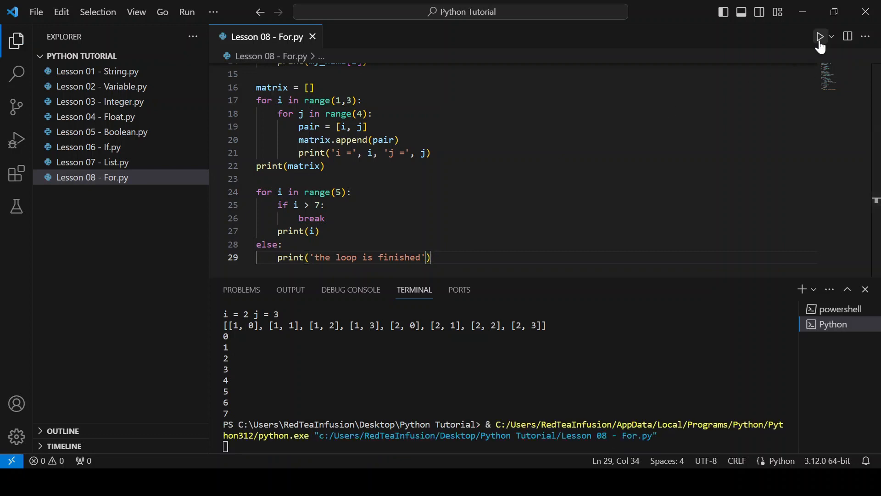
pyautogui.click(820, 36)
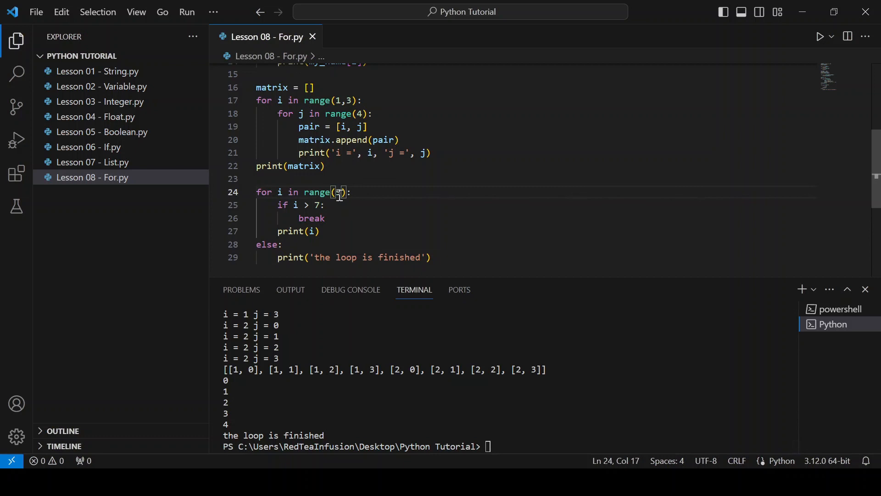
# Step: Change range(5) to range(50) so the break ends the loop before the else runs
pyautogui.write('50')
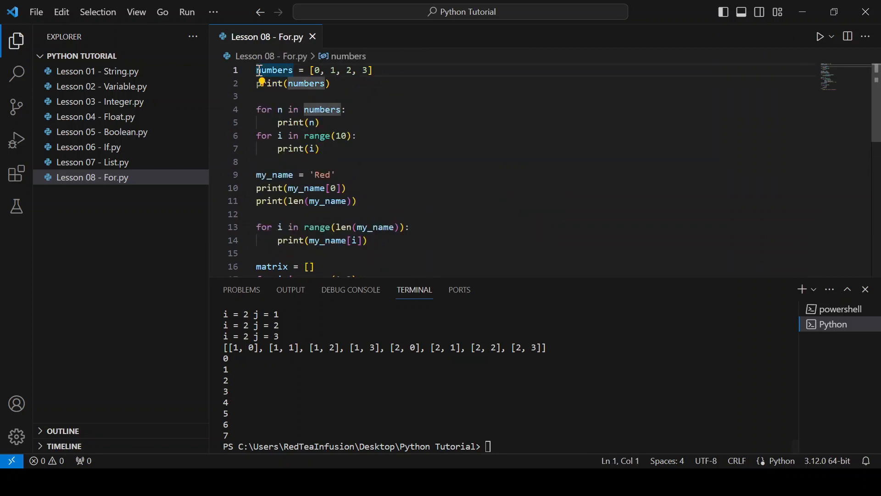
# Step: Add a top docstring listing 'Lesson 08 - For', 'for else', 'len()', 'range()' and 'break'
pyautogui.write("'''''")
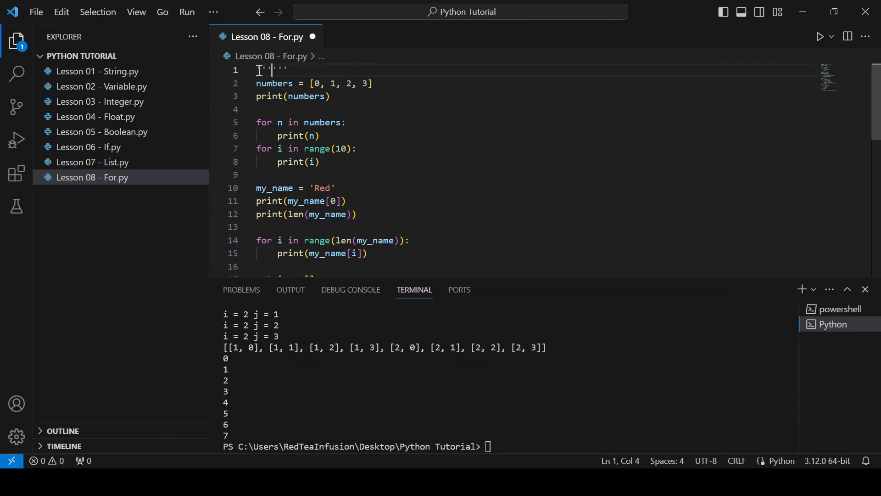
pyautogui.press('Enter')
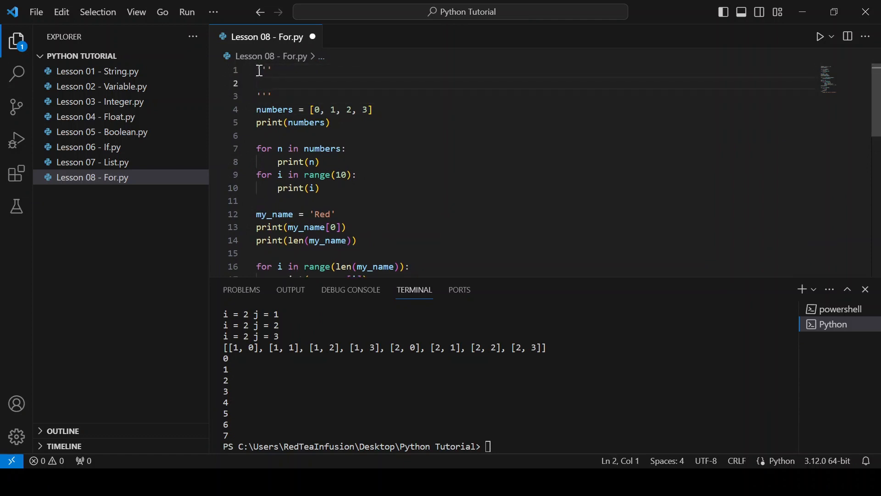
pyautogui.write('Lesson 08 -')
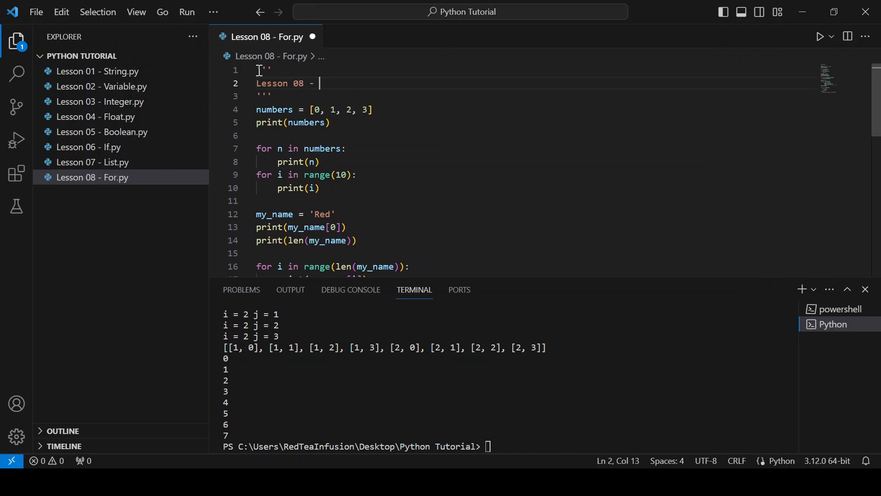
pyautogui.write('For')
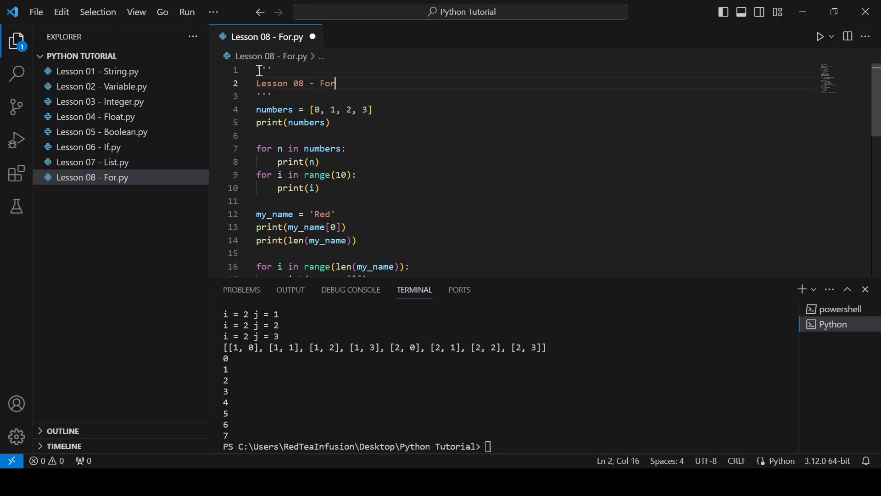
pyautogui.press('Enter')
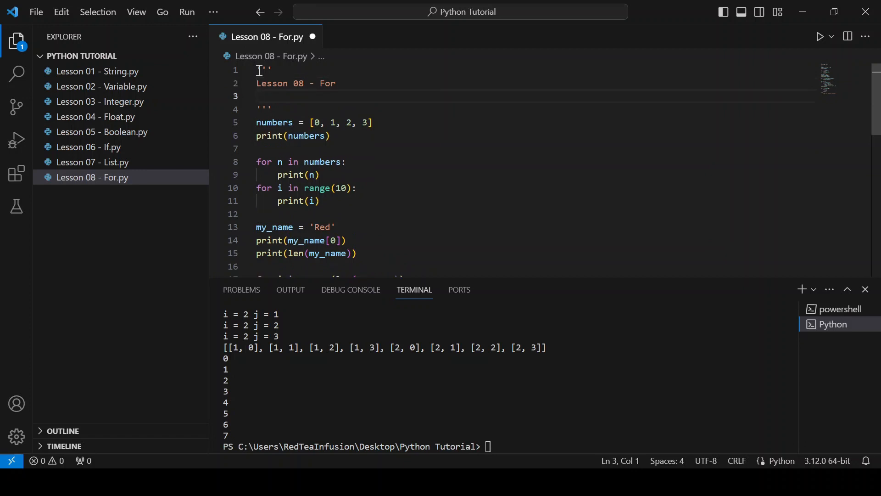
pyautogui.write('for el')
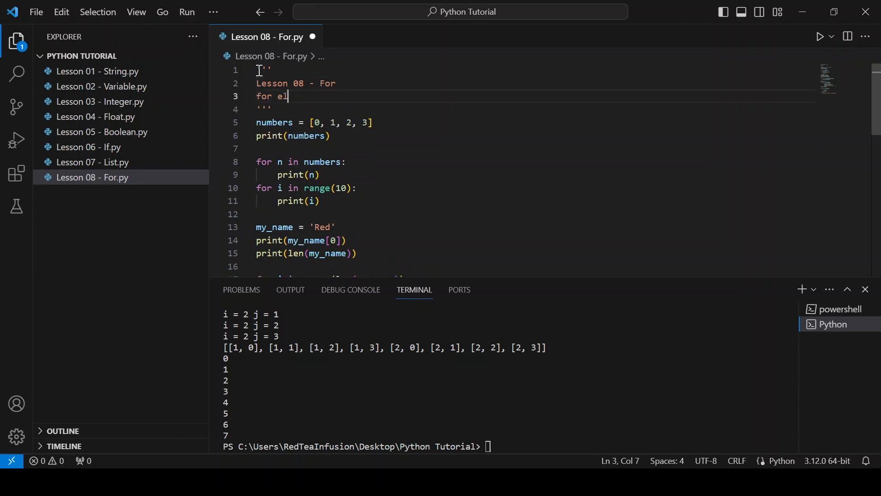
pyautogui.write('se')
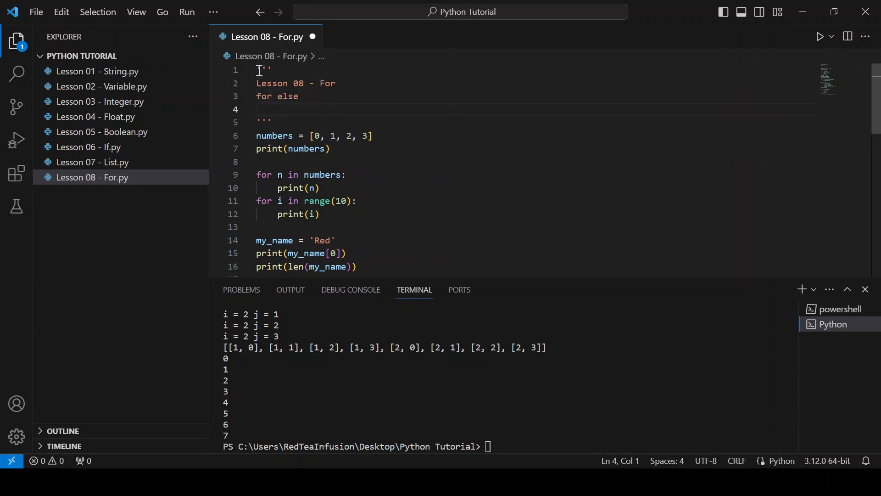
pyautogui.write('len()')
pyautogui.write('r')
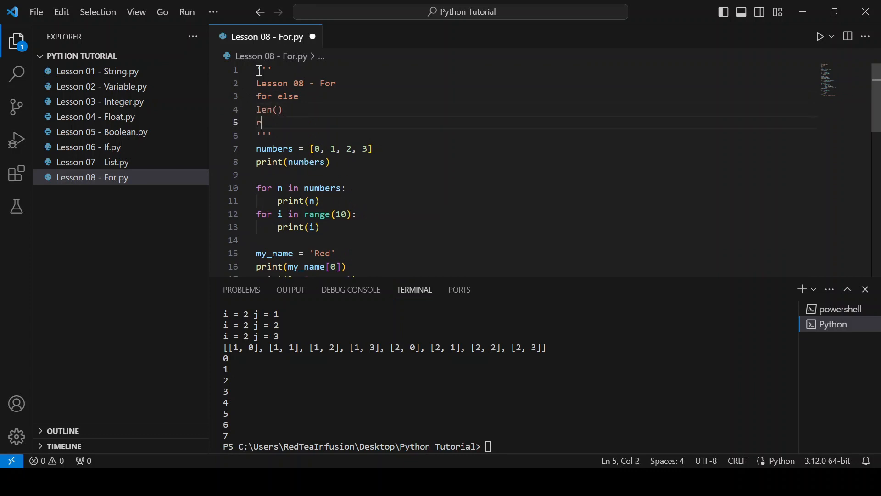
pyautogui.write('ange()')
pyautogui.write('b')
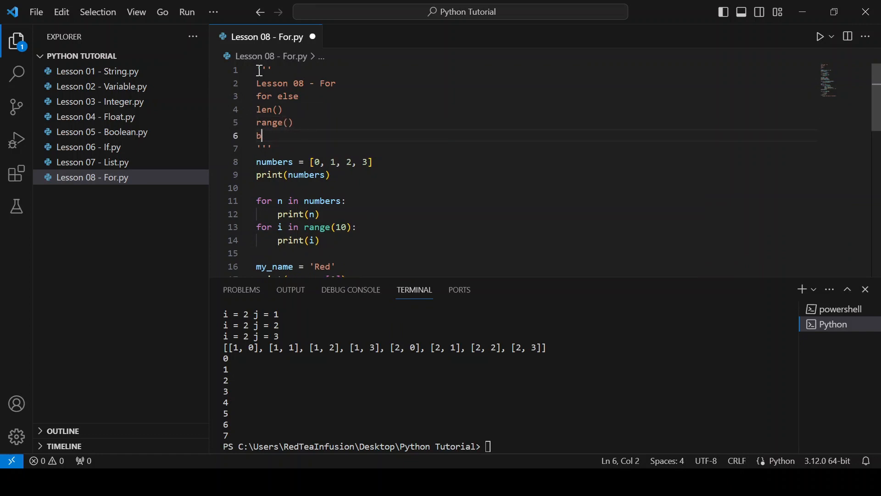
pyautogui.write('reak')
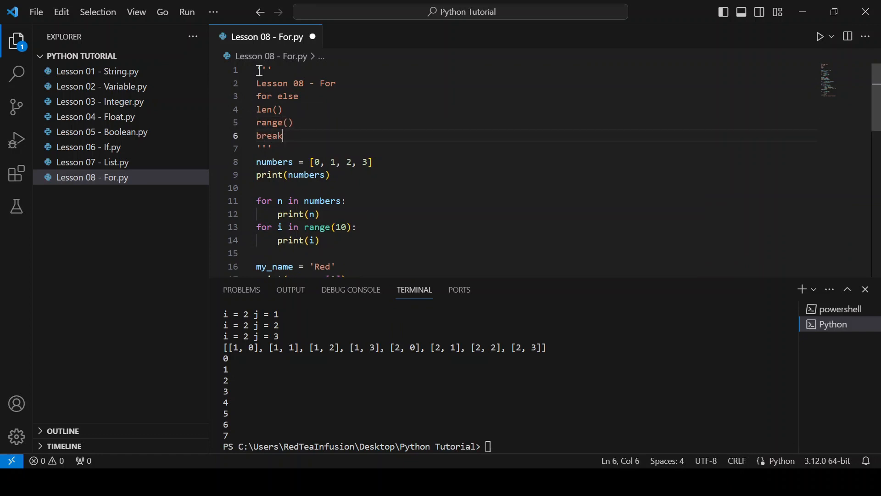